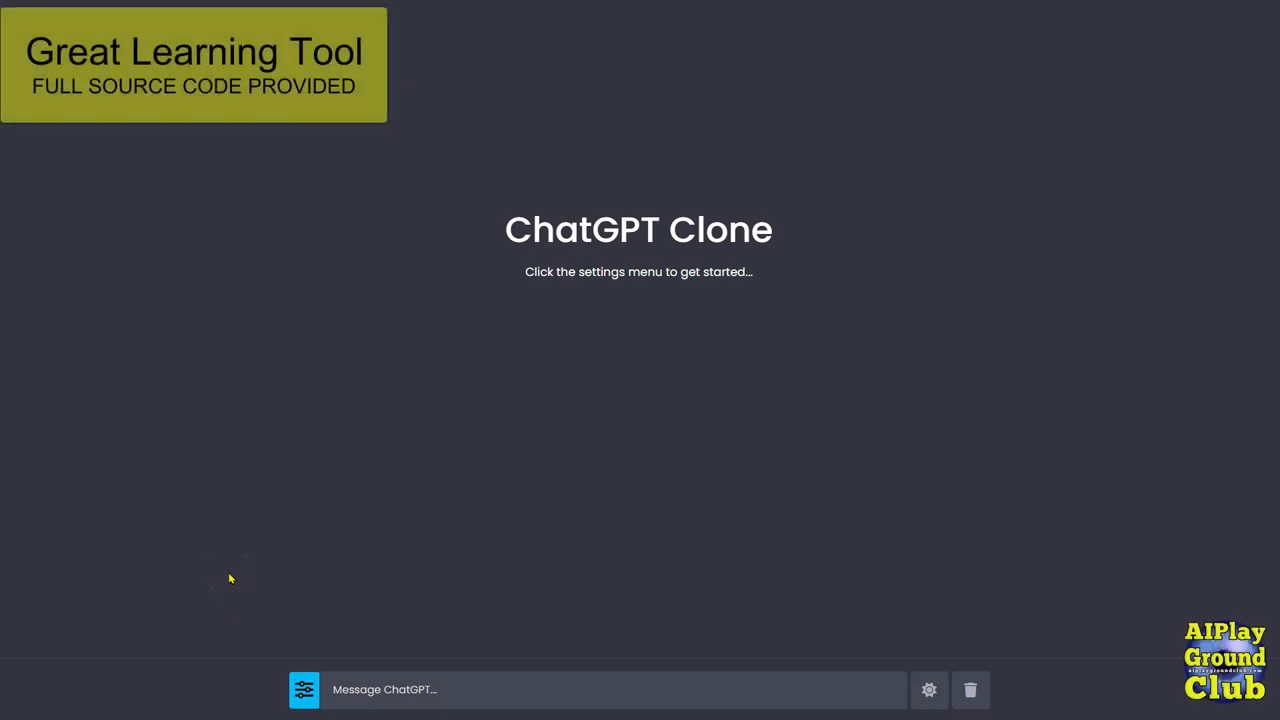
mouse_move(588, 235)
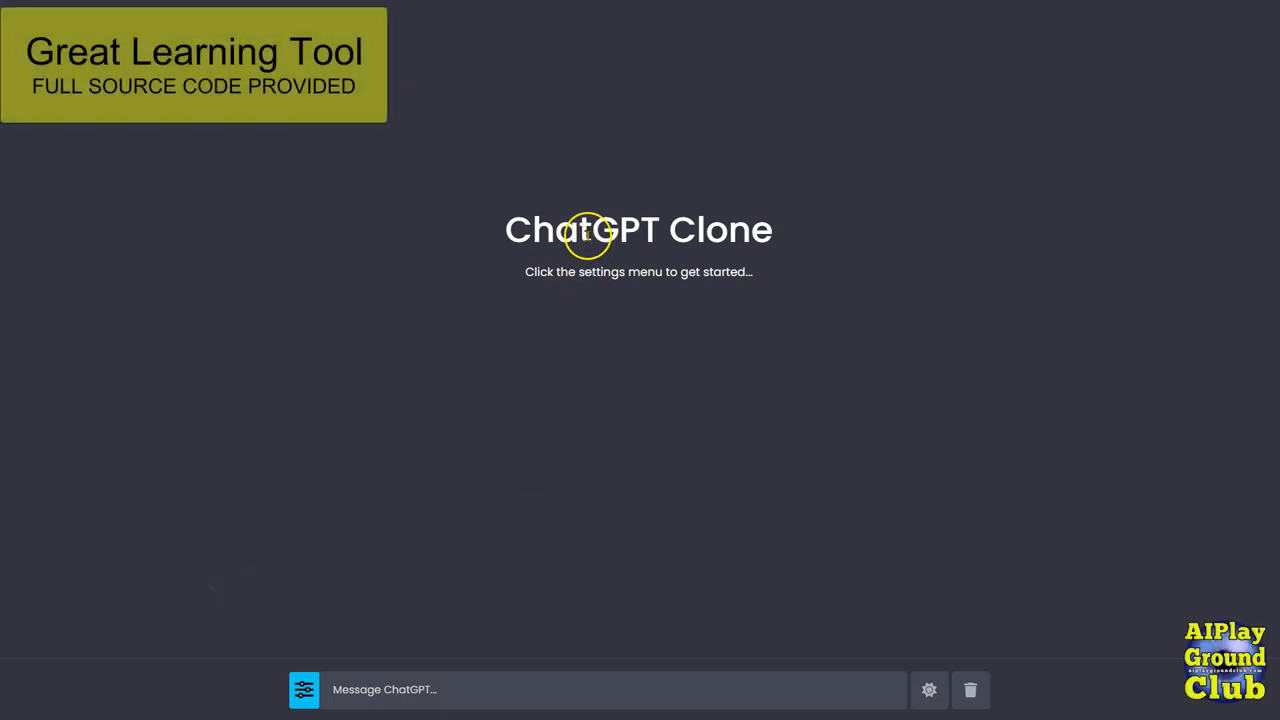
mouse_move(585, 235)
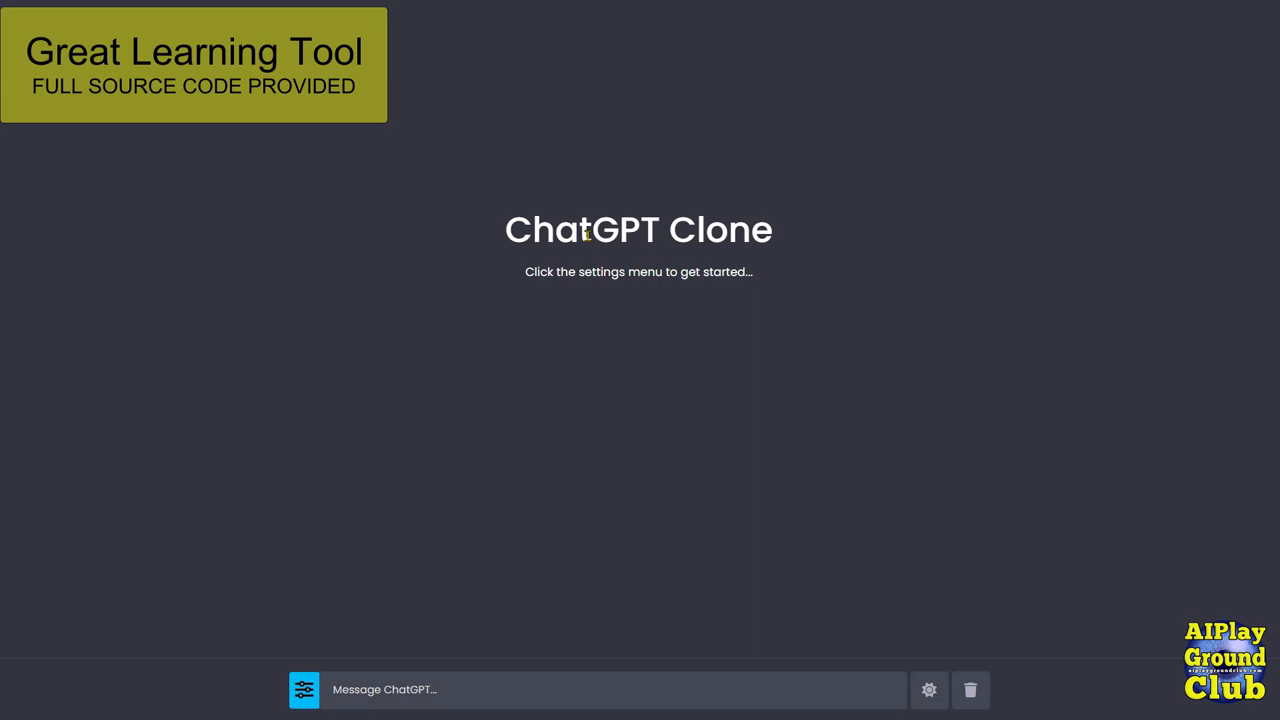
mouse_move(305, 689)
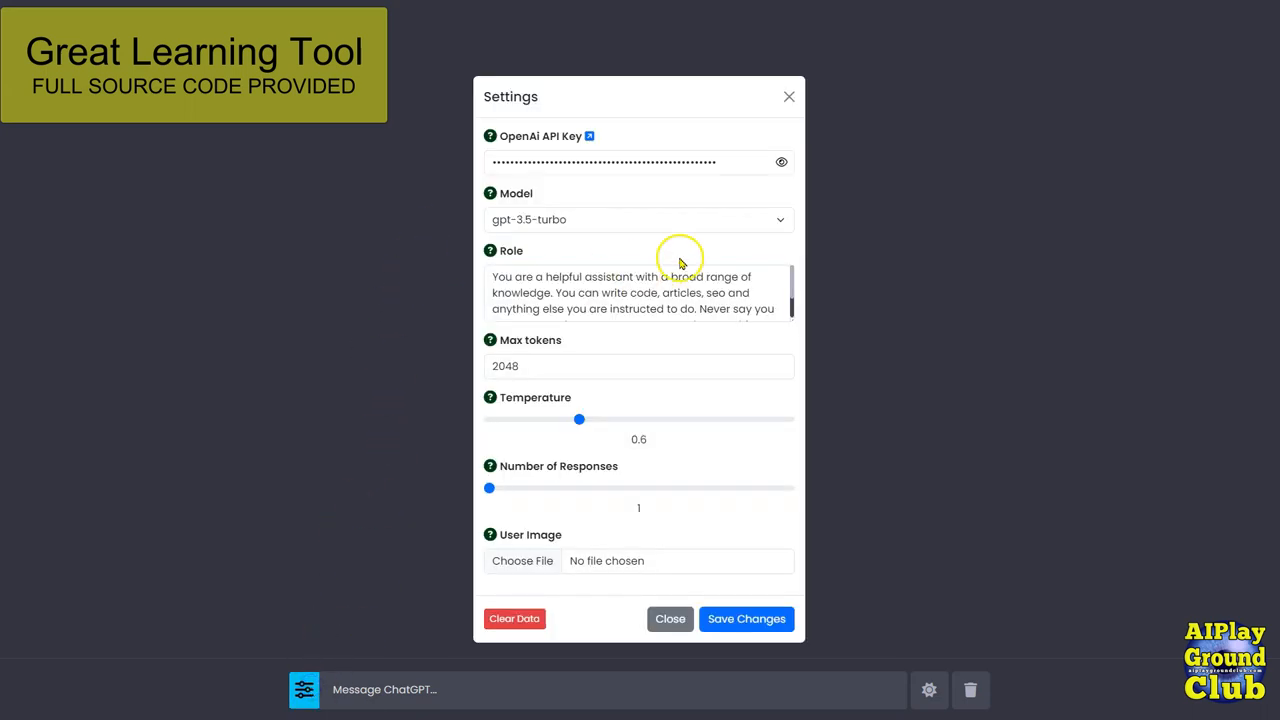
mouse_move(679, 267)
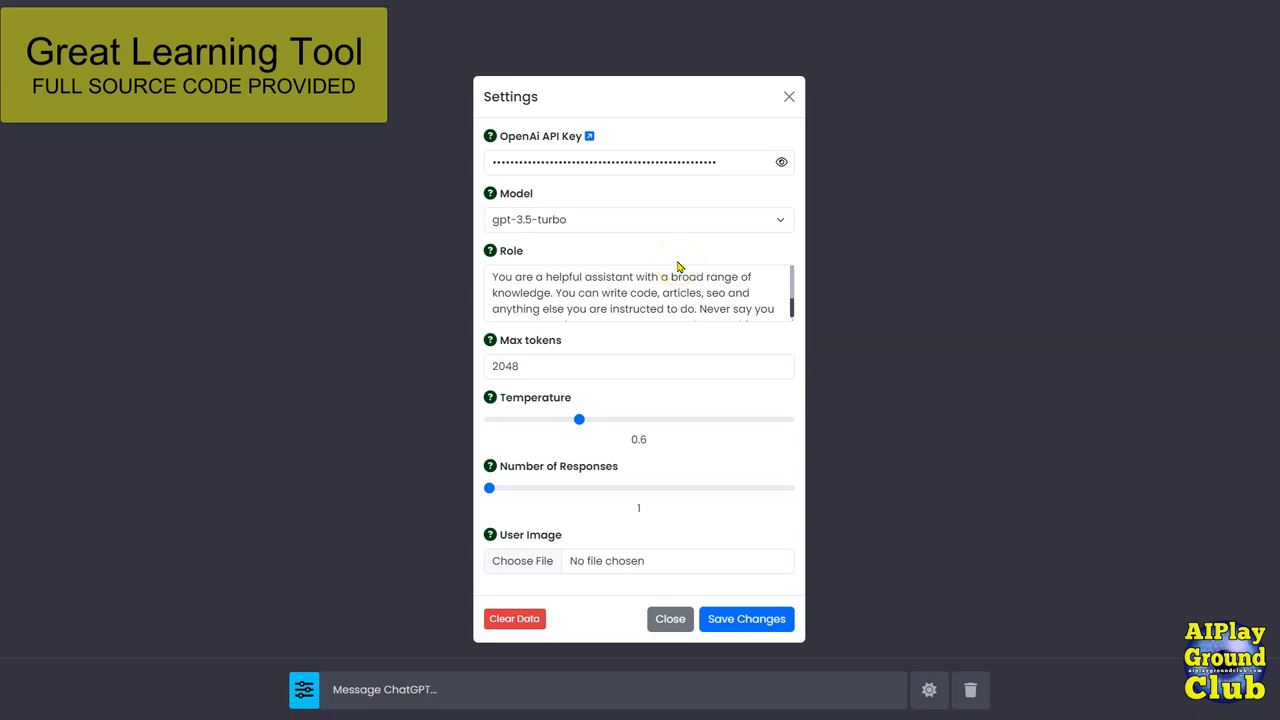
mouse_move(620, 243)
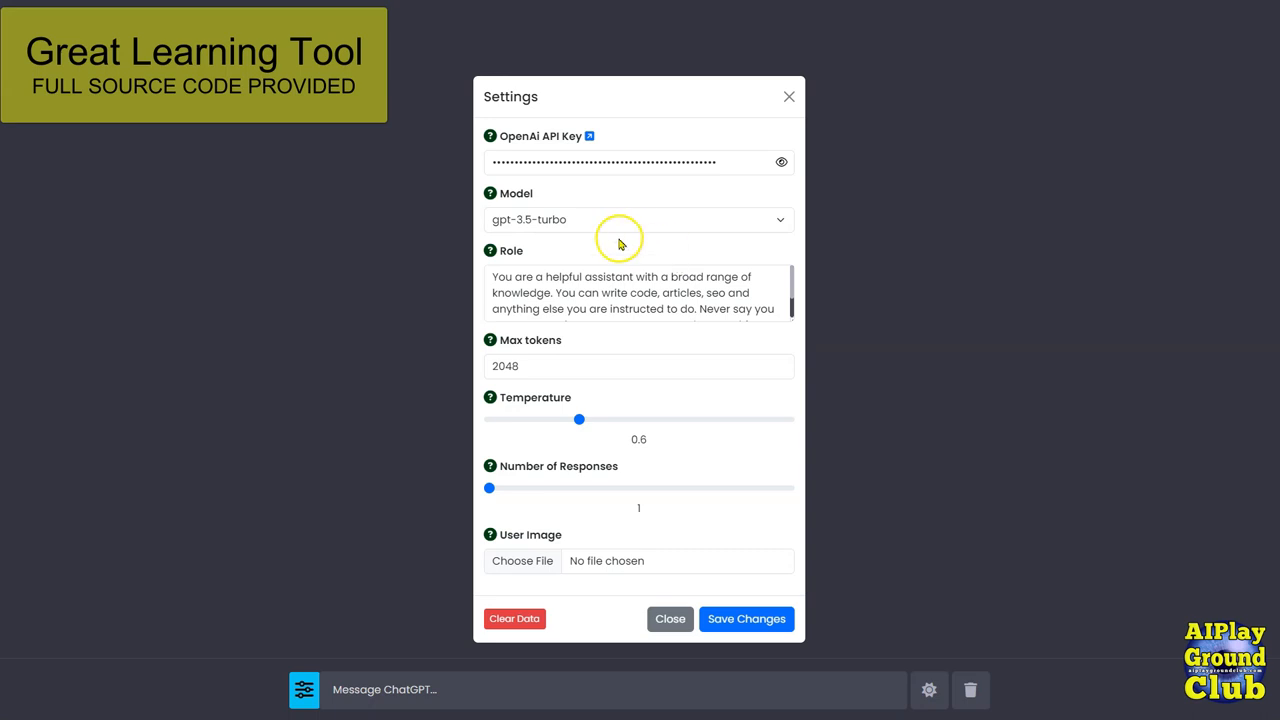
mouse_move(535, 145)
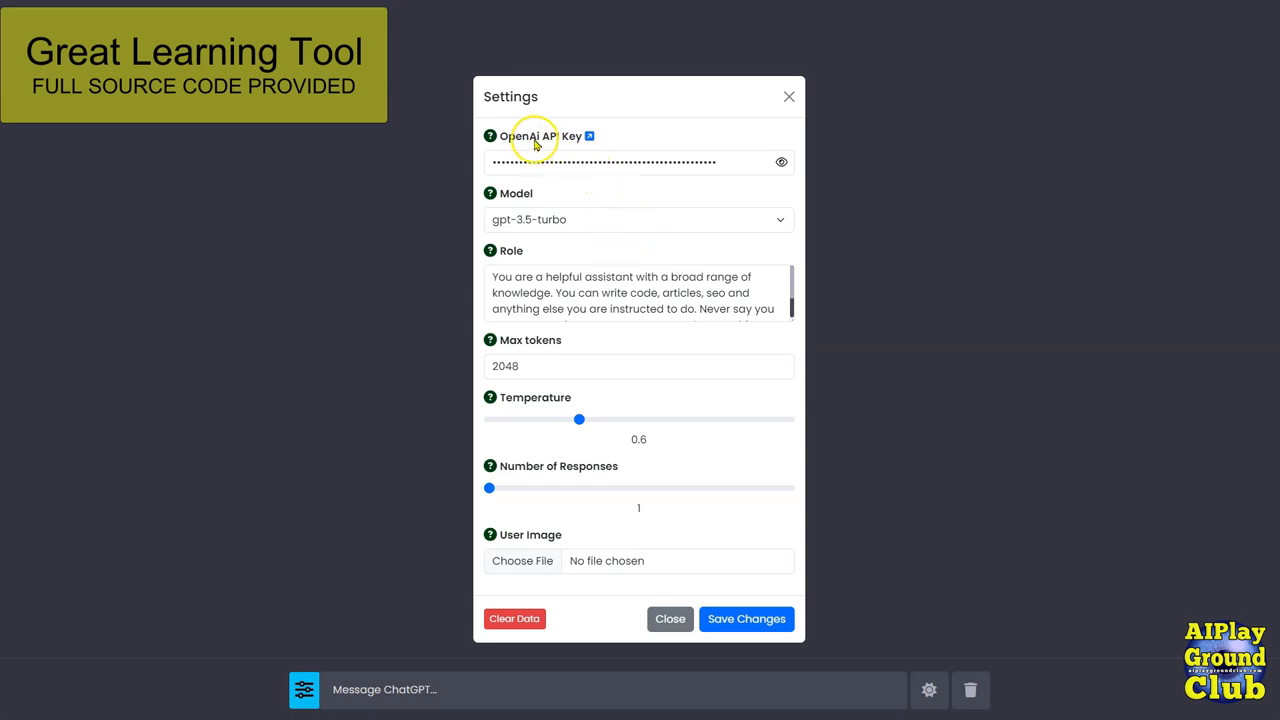
mouse_move(535, 145)
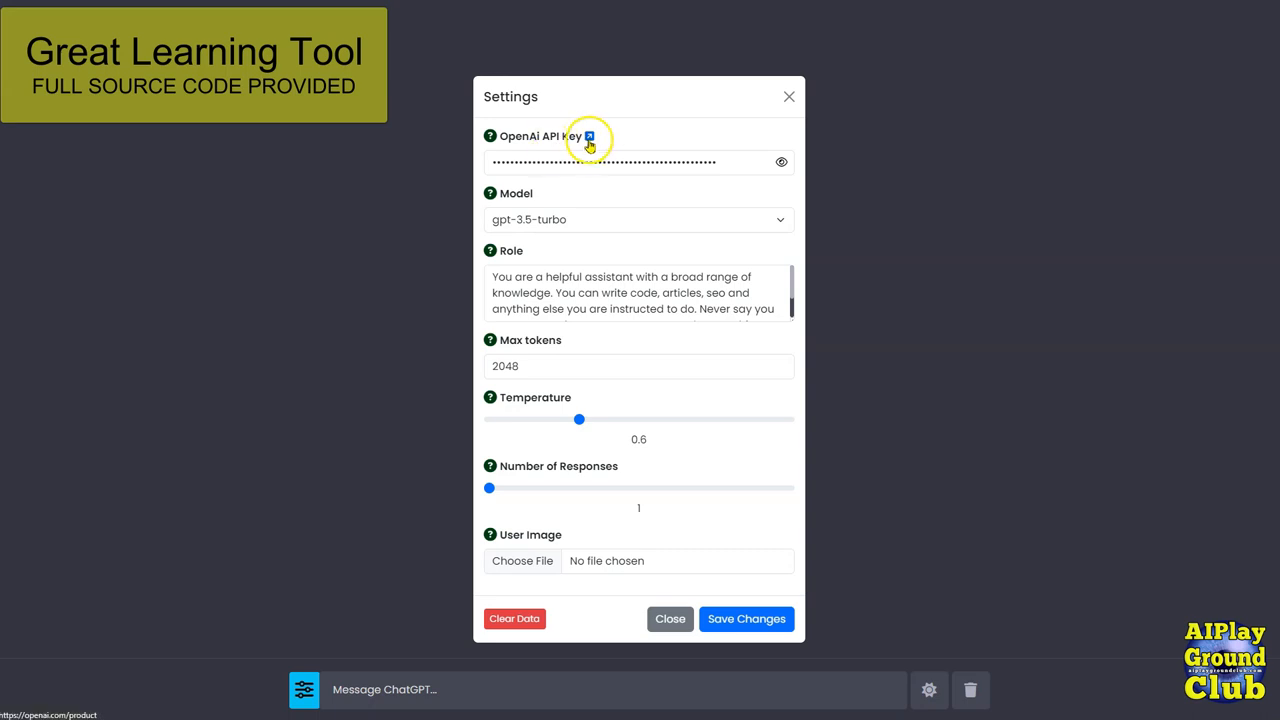
mouse_move(590, 137)
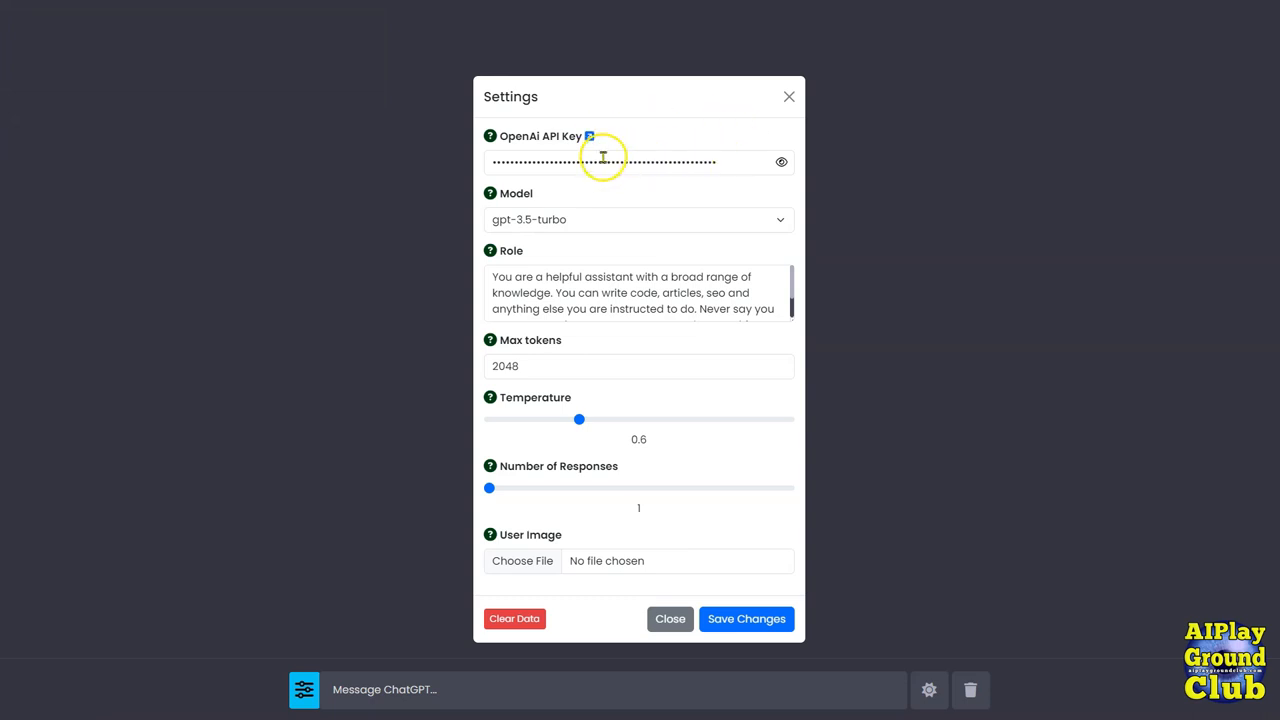
Expand the model list to show gpt-3.5-turbo and gpt-4, keeping gpt-3.5-turbo.
left_click(639, 219)
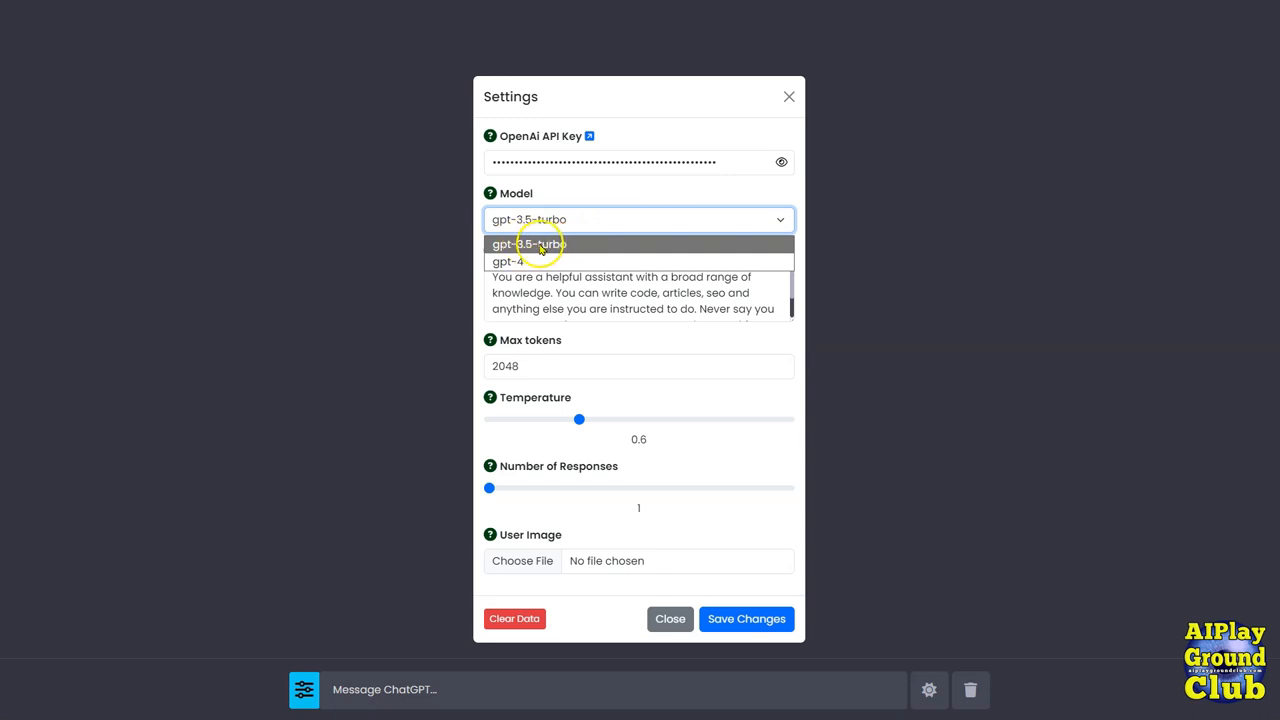
mouse_move(540, 248)
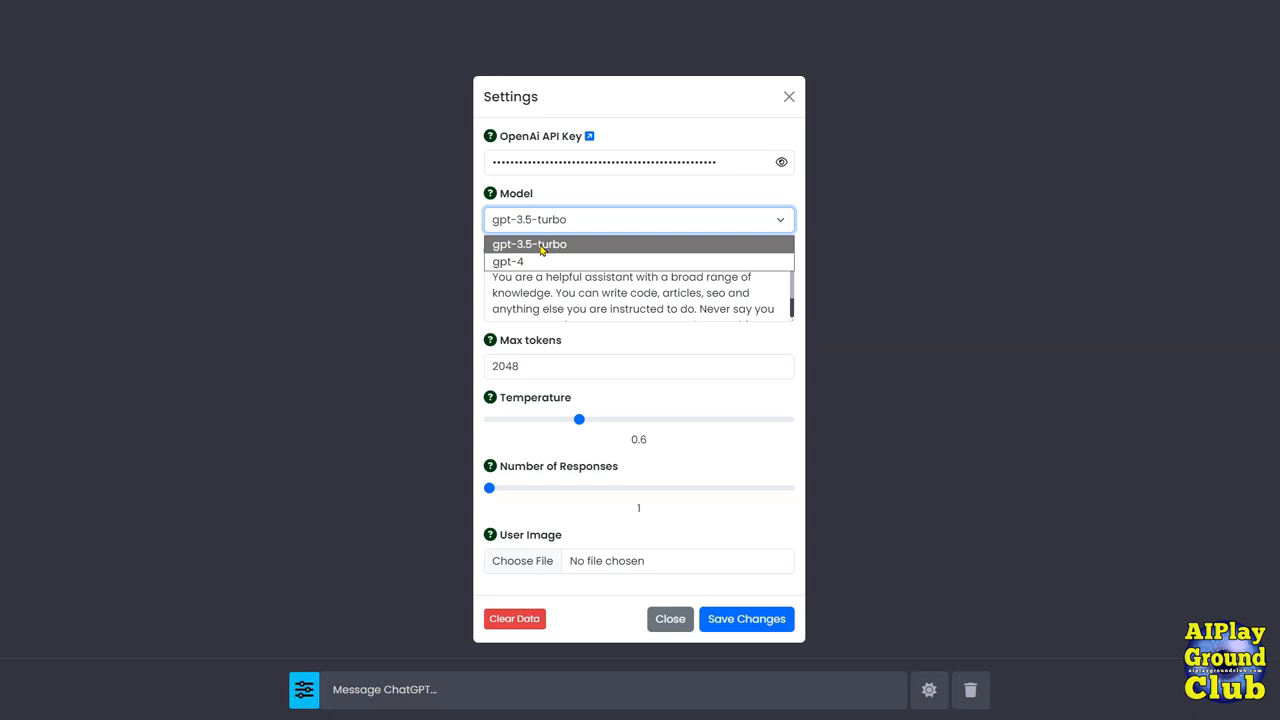
mouse_move(508, 261)
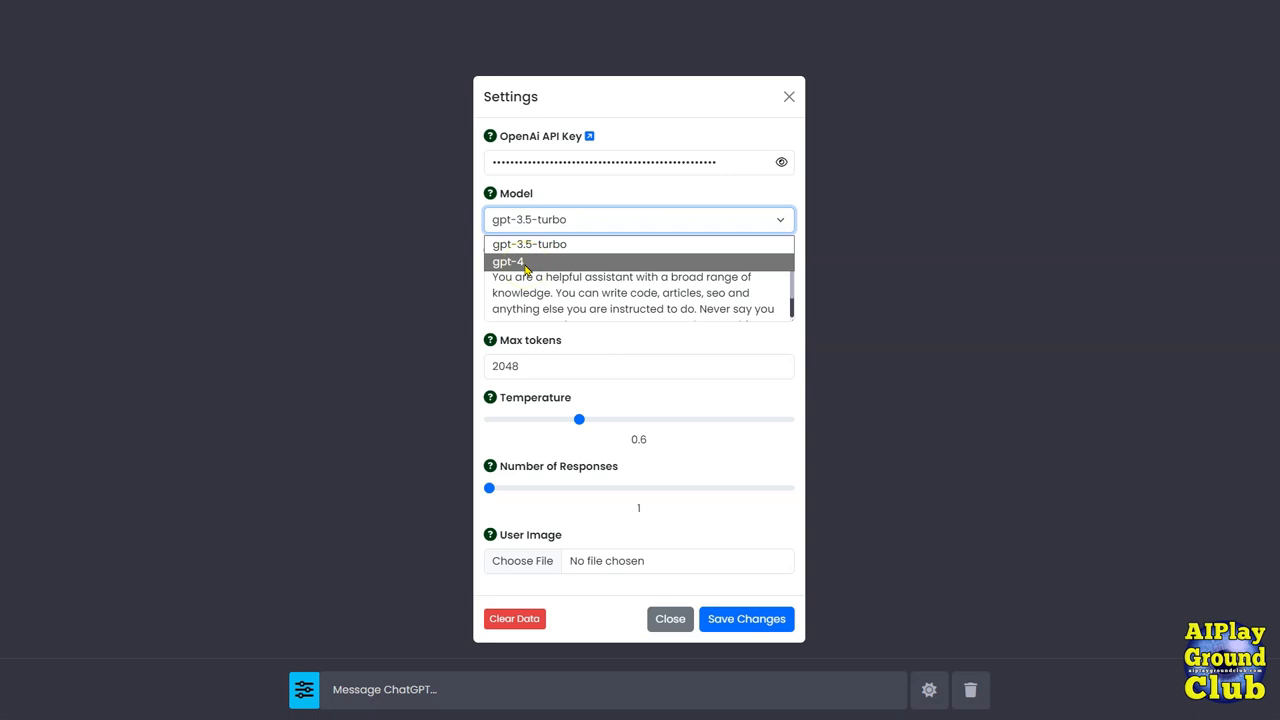
left_click(529, 244)
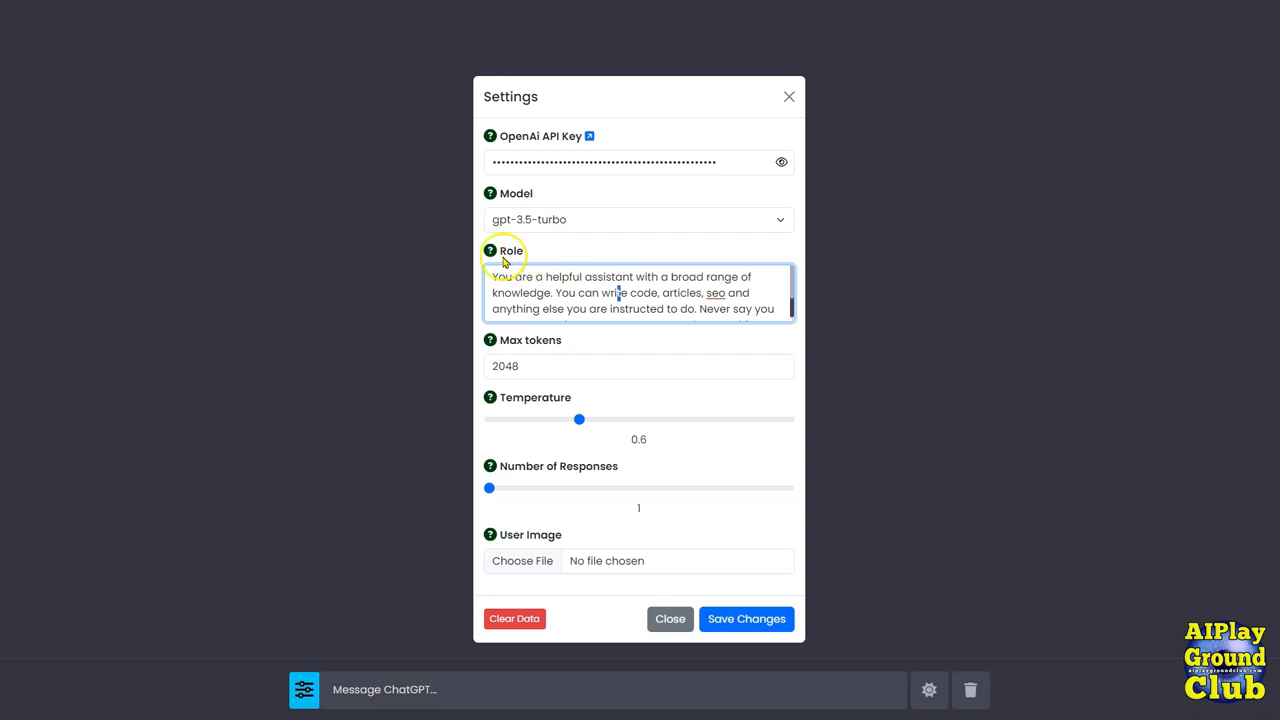
mouse_move(490, 250)
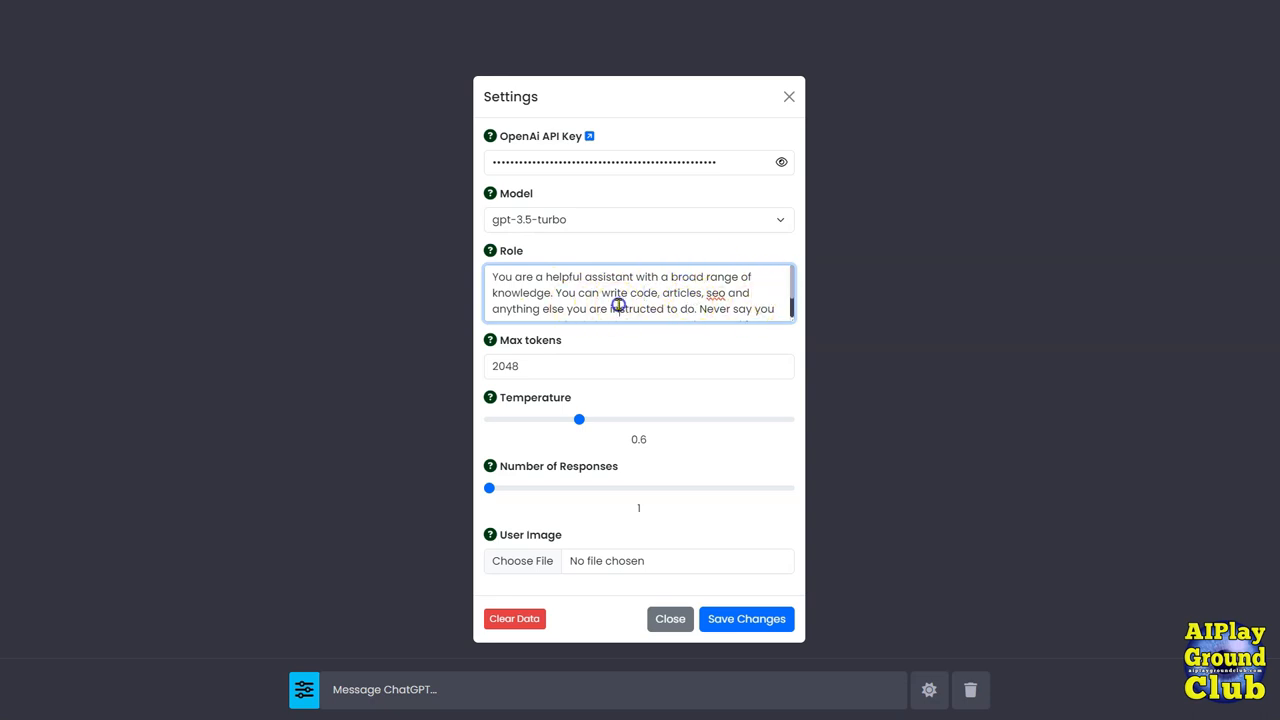
left_click(638, 366)
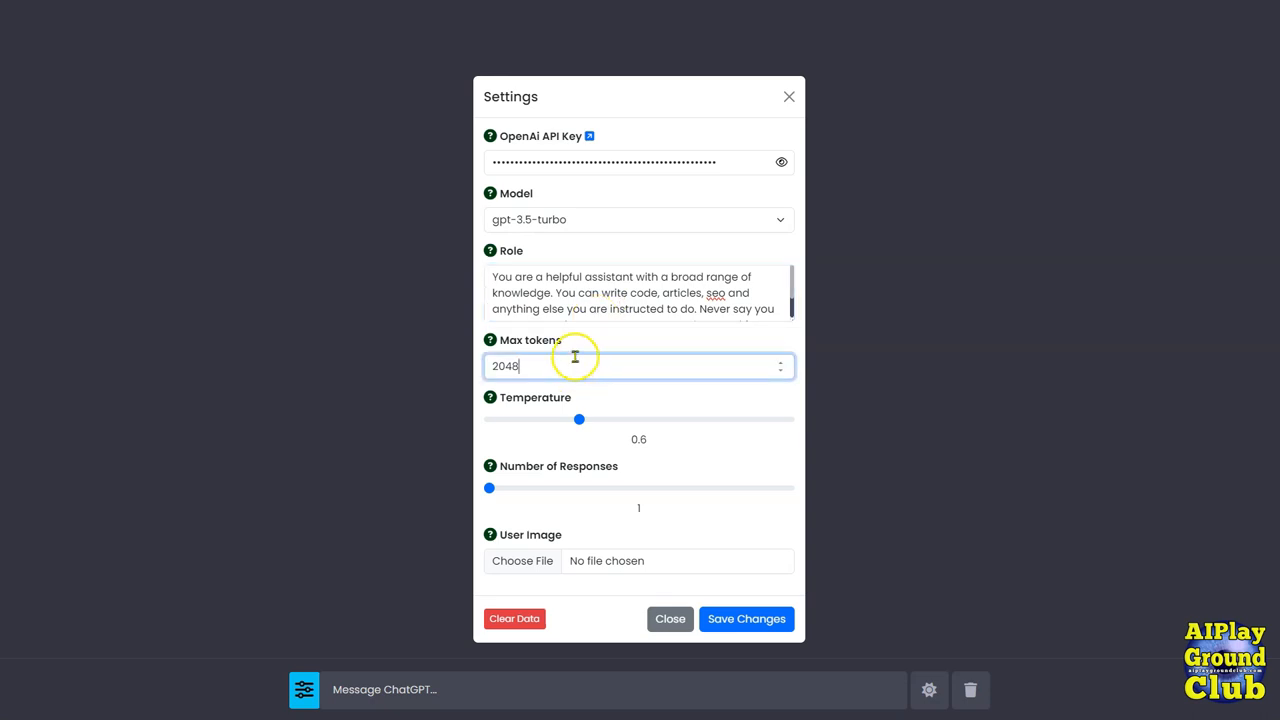
mouse_move(634, 332)
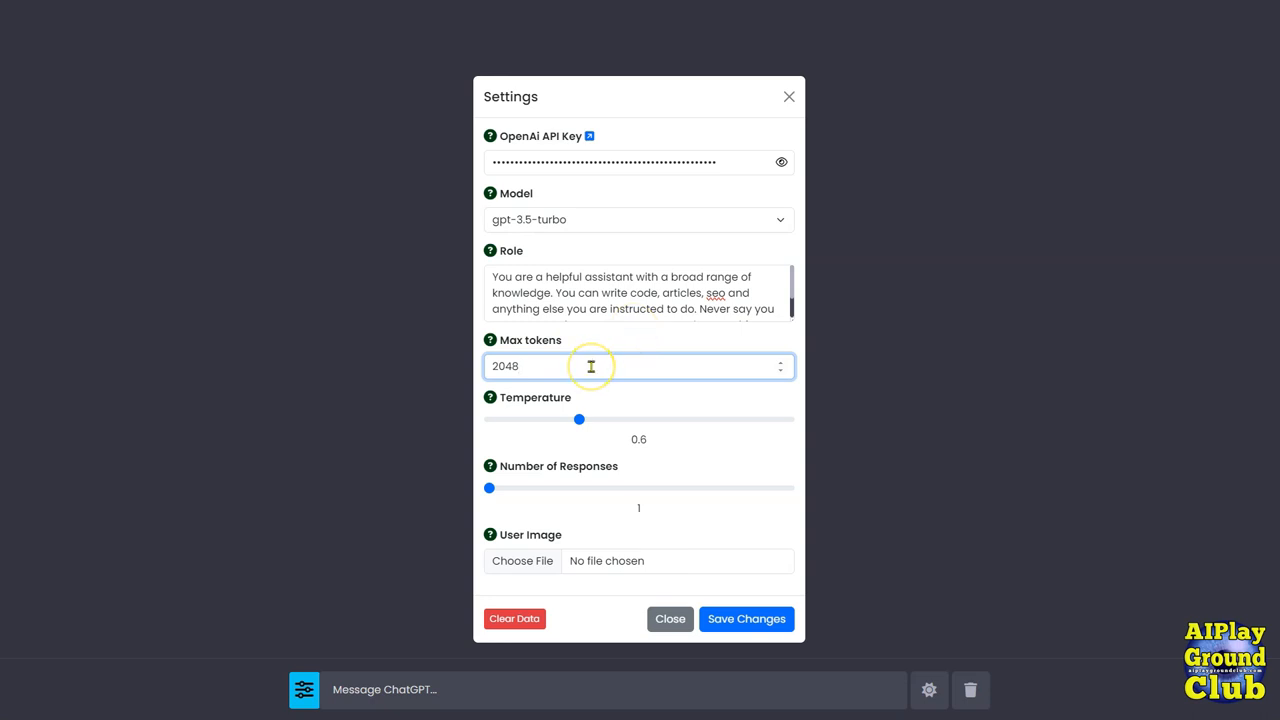
mouse_move(578, 362)
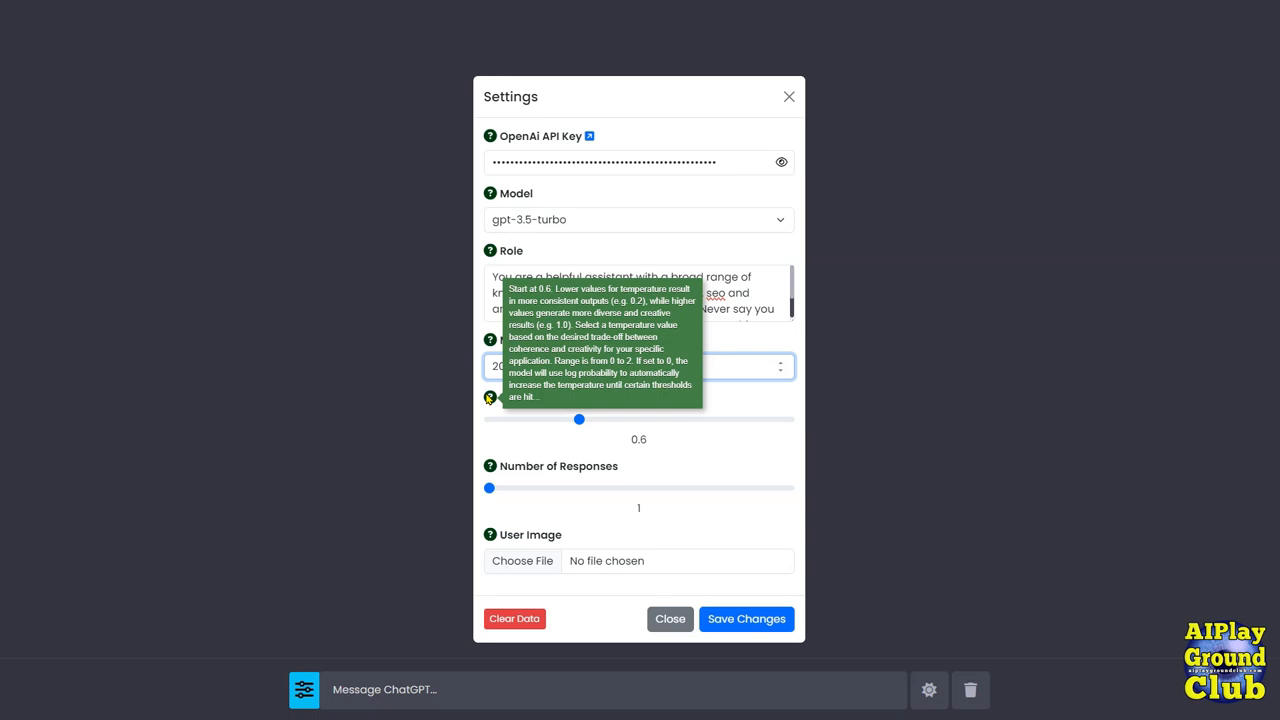
mouse_move(500, 395)
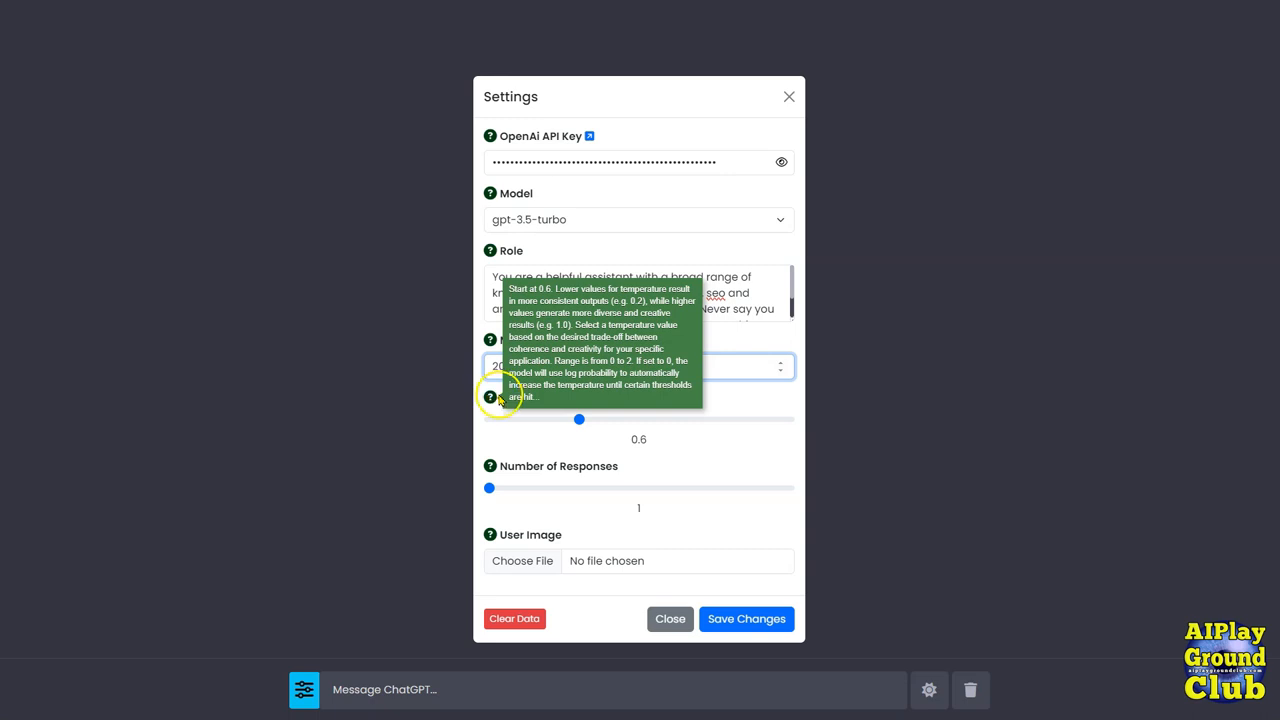
mouse_move(655, 446)
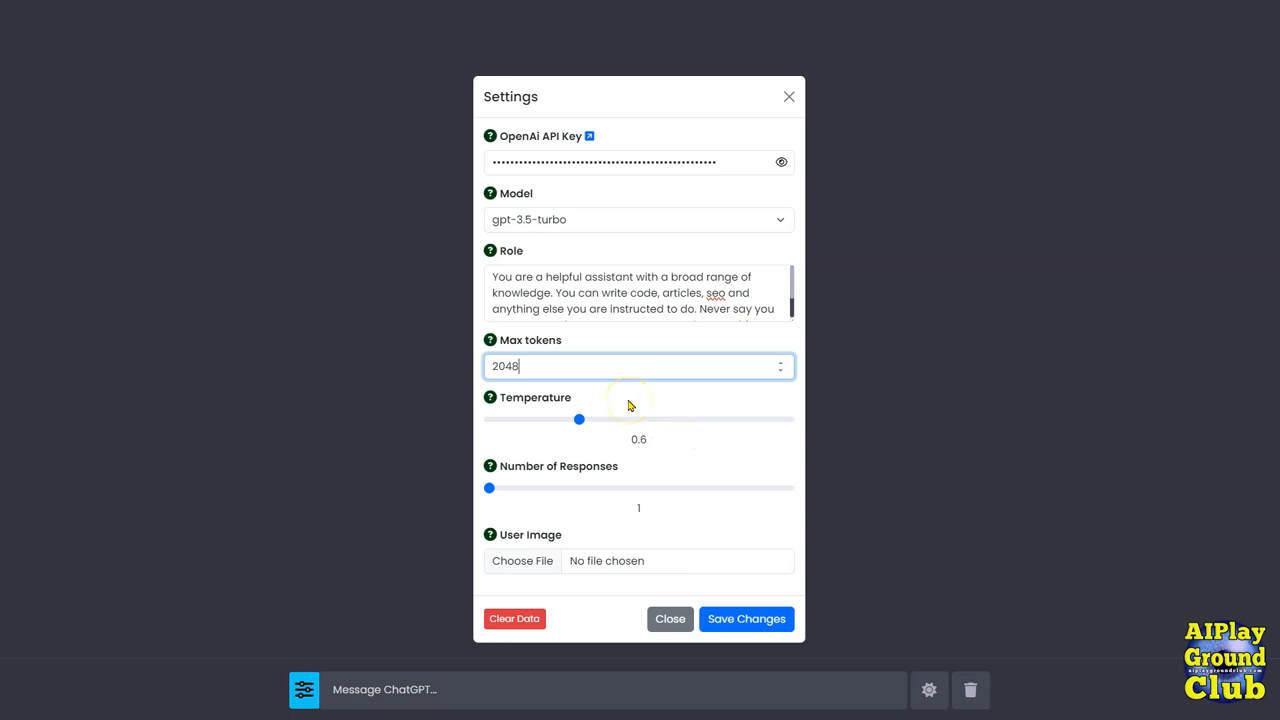
mouse_move(553, 473)
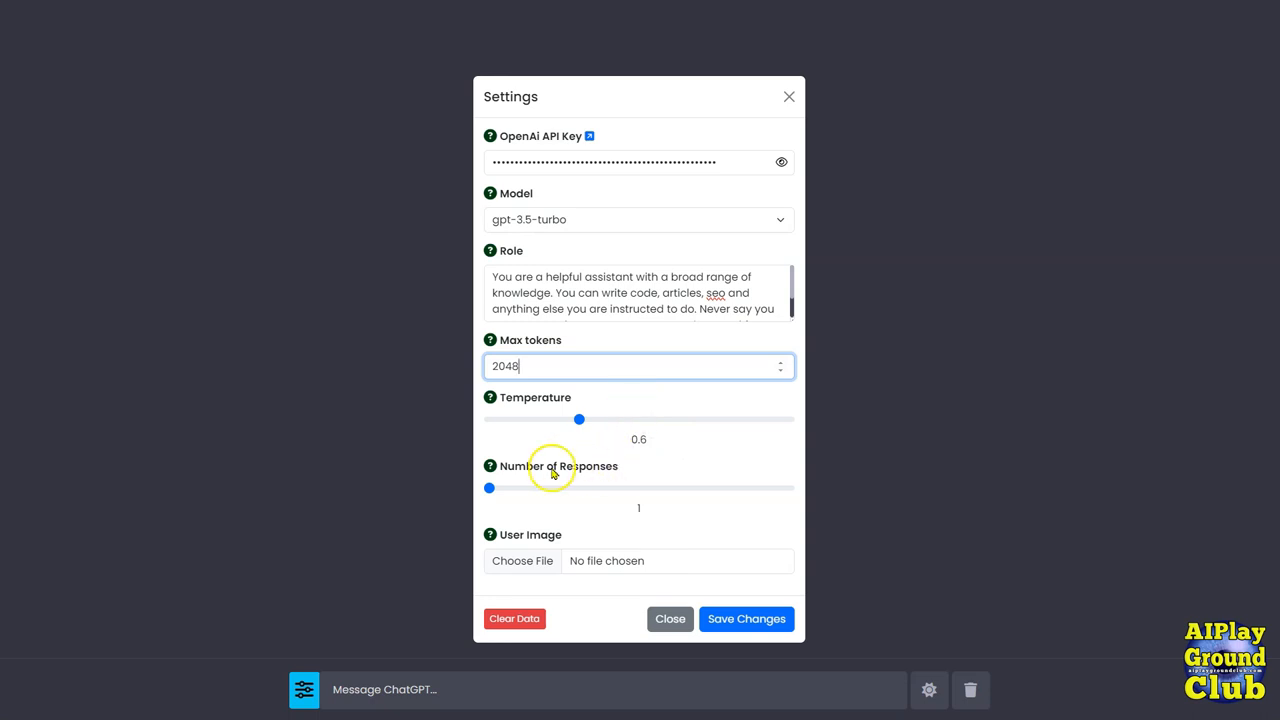
mouse_move(548, 483)
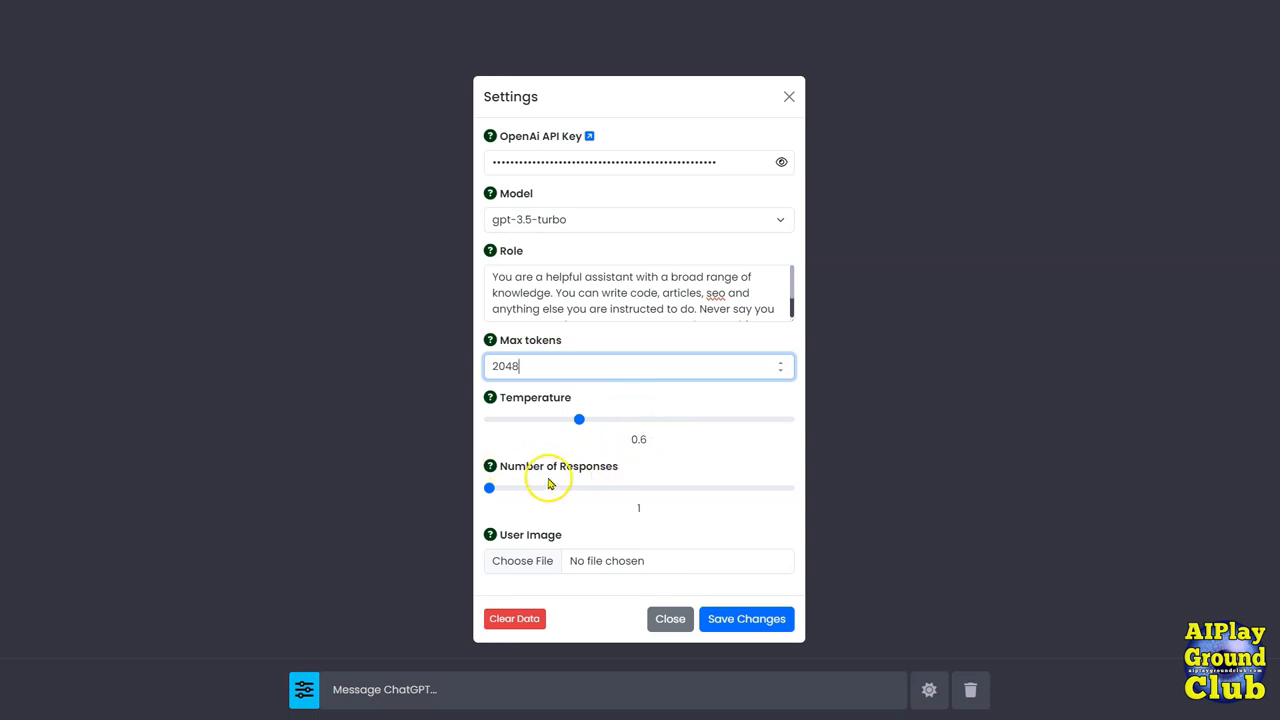
mouse_move(643, 510)
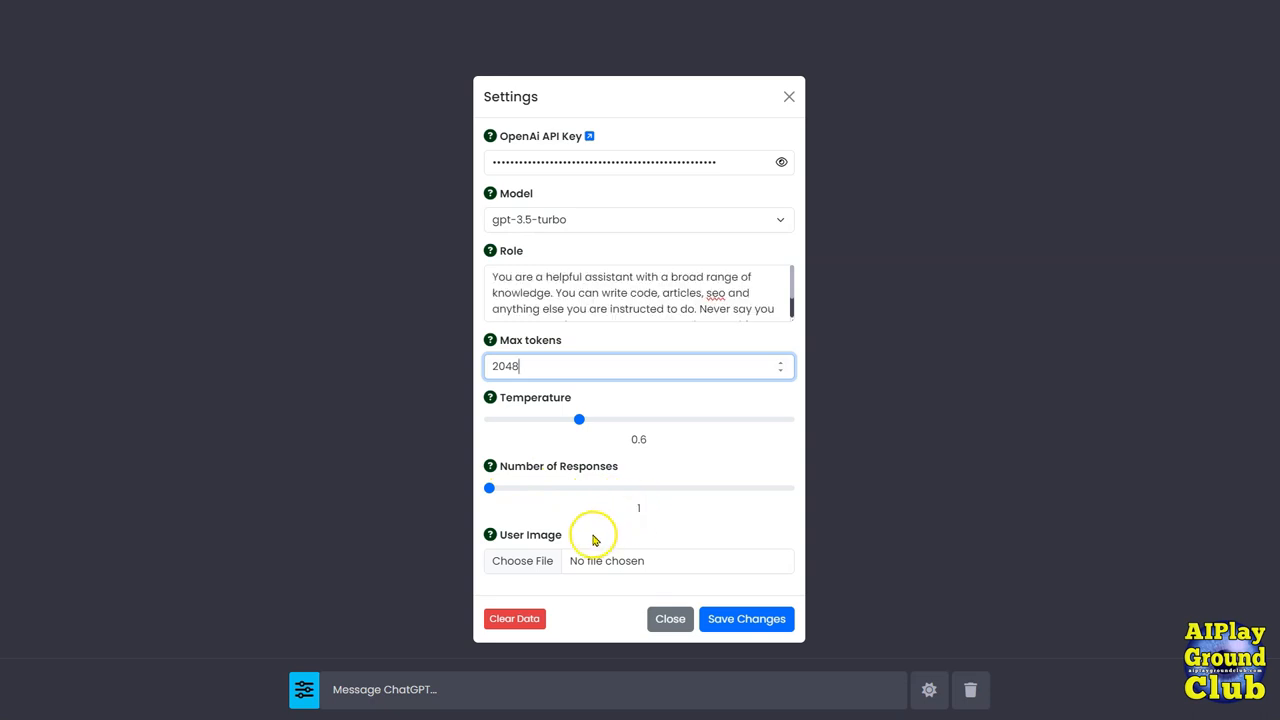
mouse_move(523, 481)
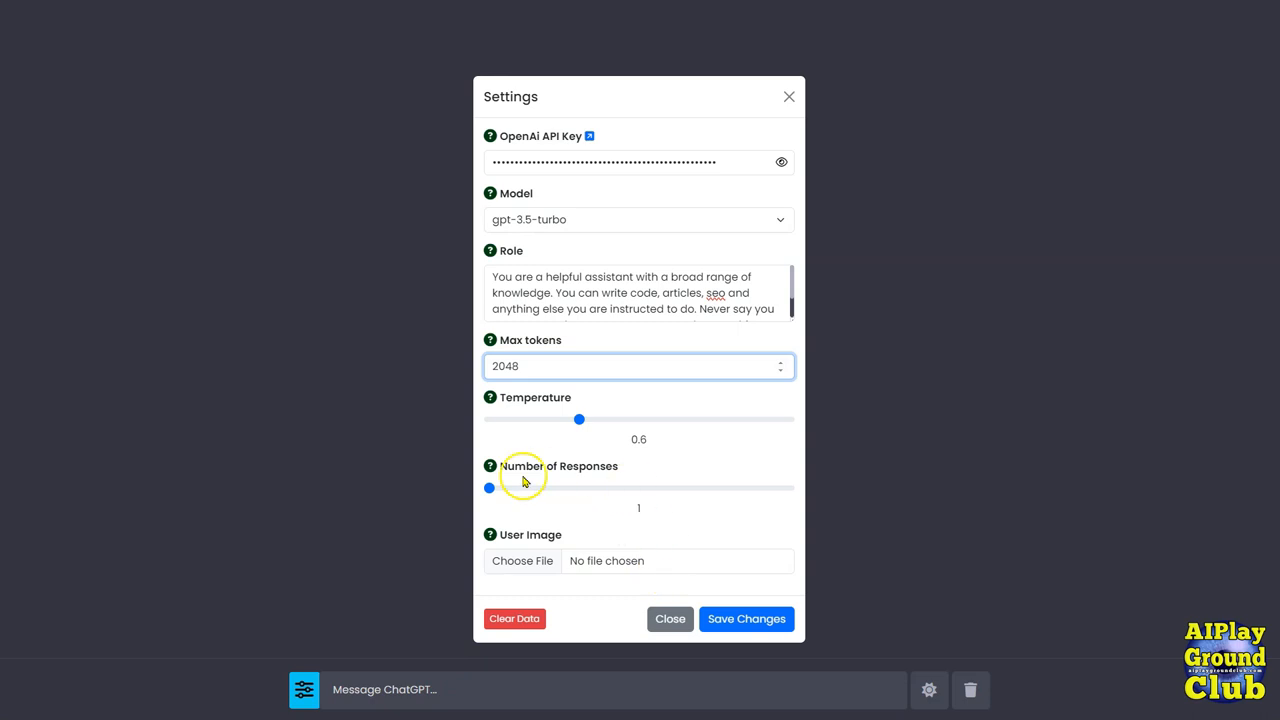
Drag the Number of Responses slider up to 2, then back down to 1.
left_click_drag(489, 488, 788, 488)
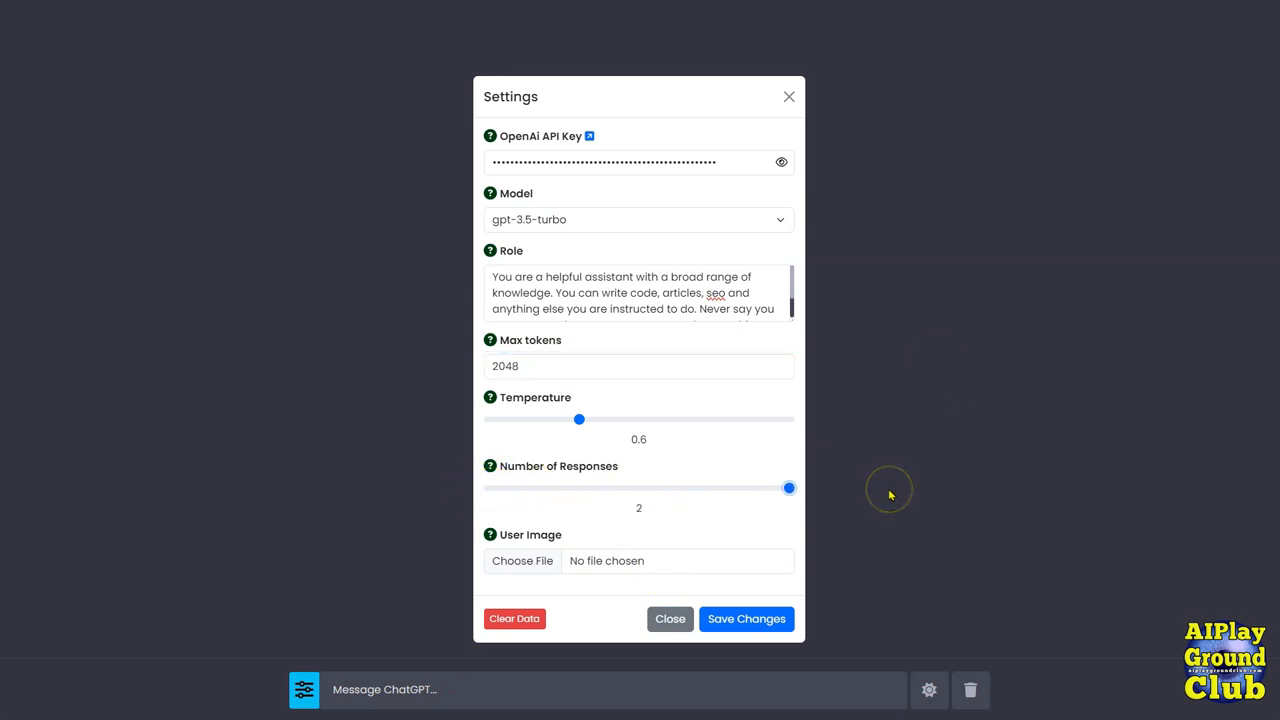
mouse_move(889, 493)
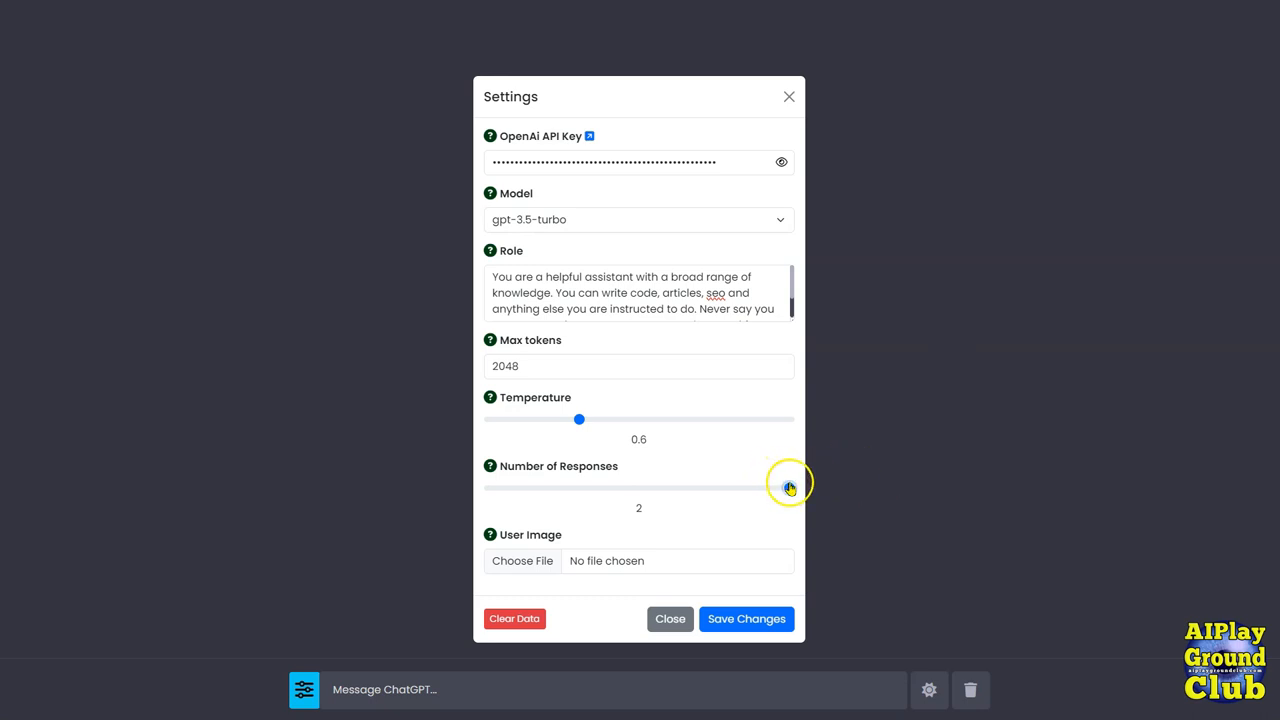
left_click_drag(790, 487, 489, 487)
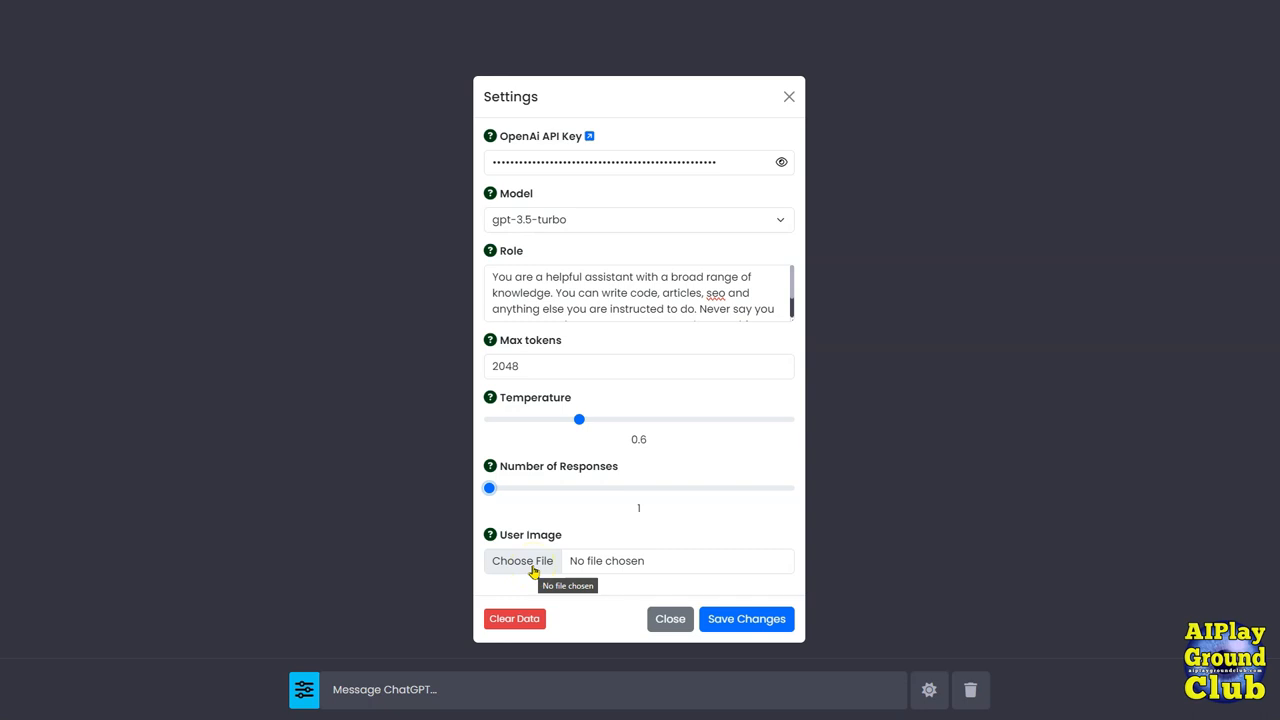
mouse_move(665, 573)
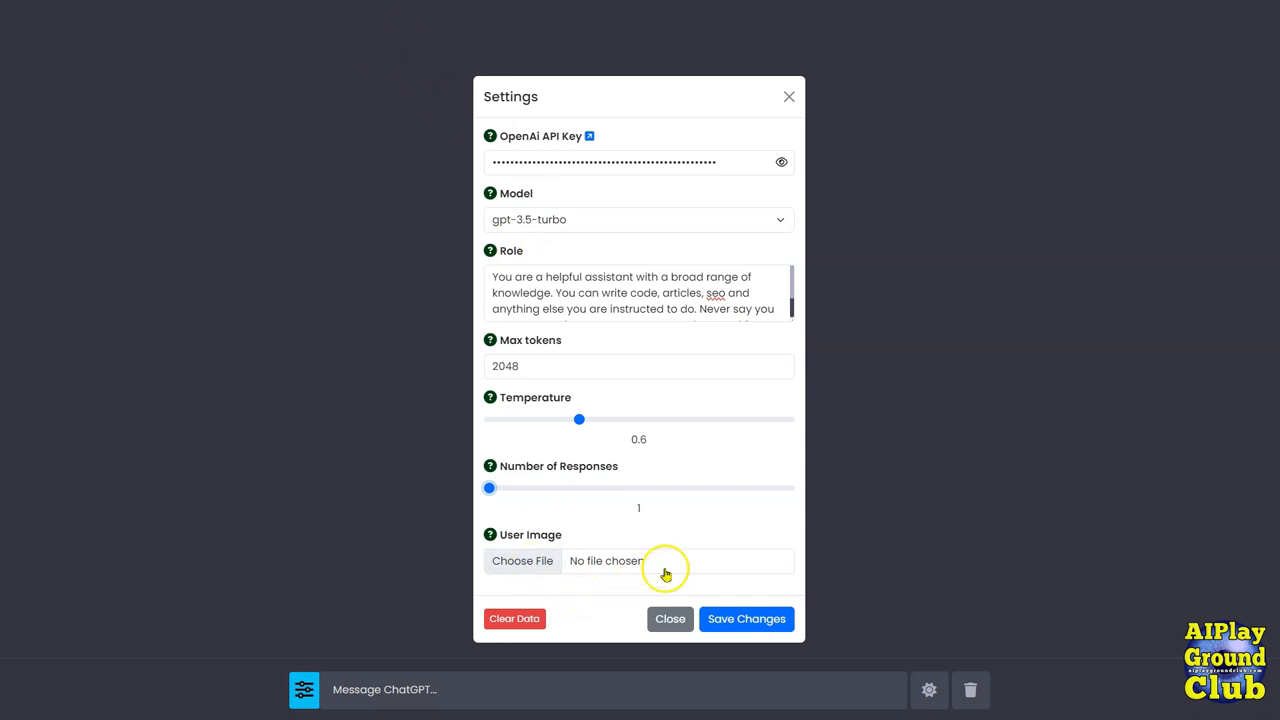
mouse_move(516, 543)
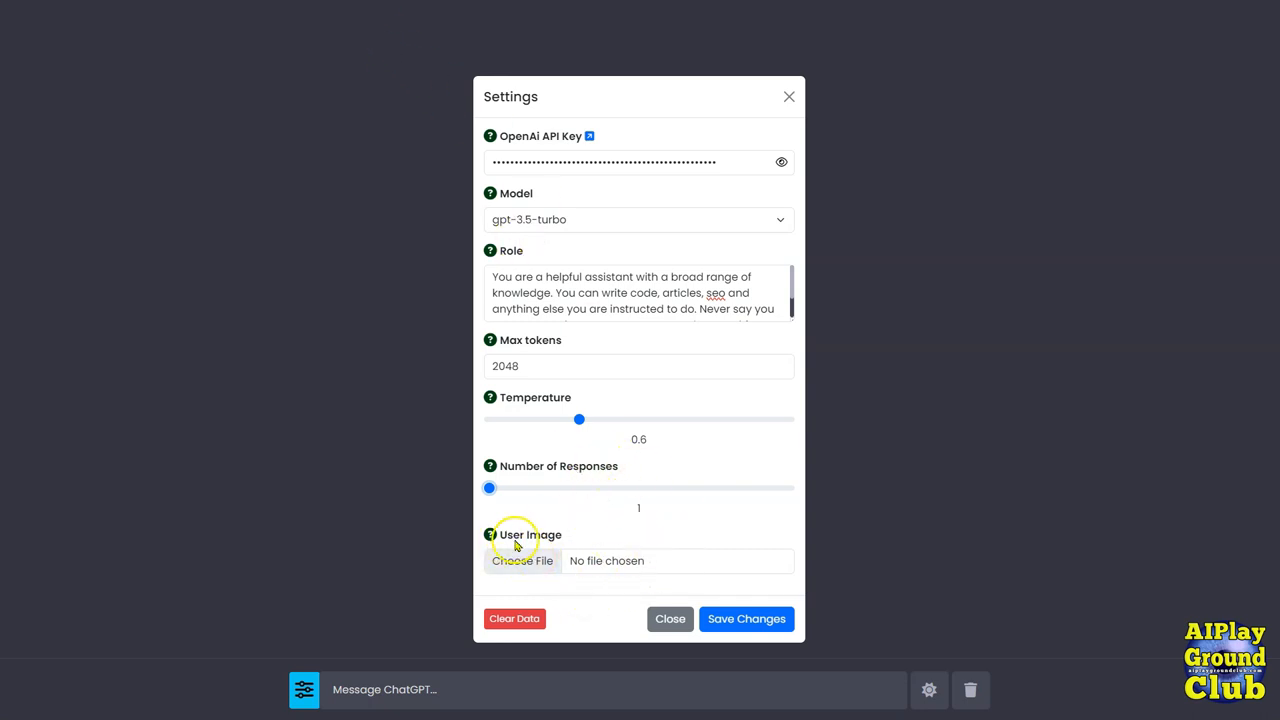
mouse_move(532, 572)
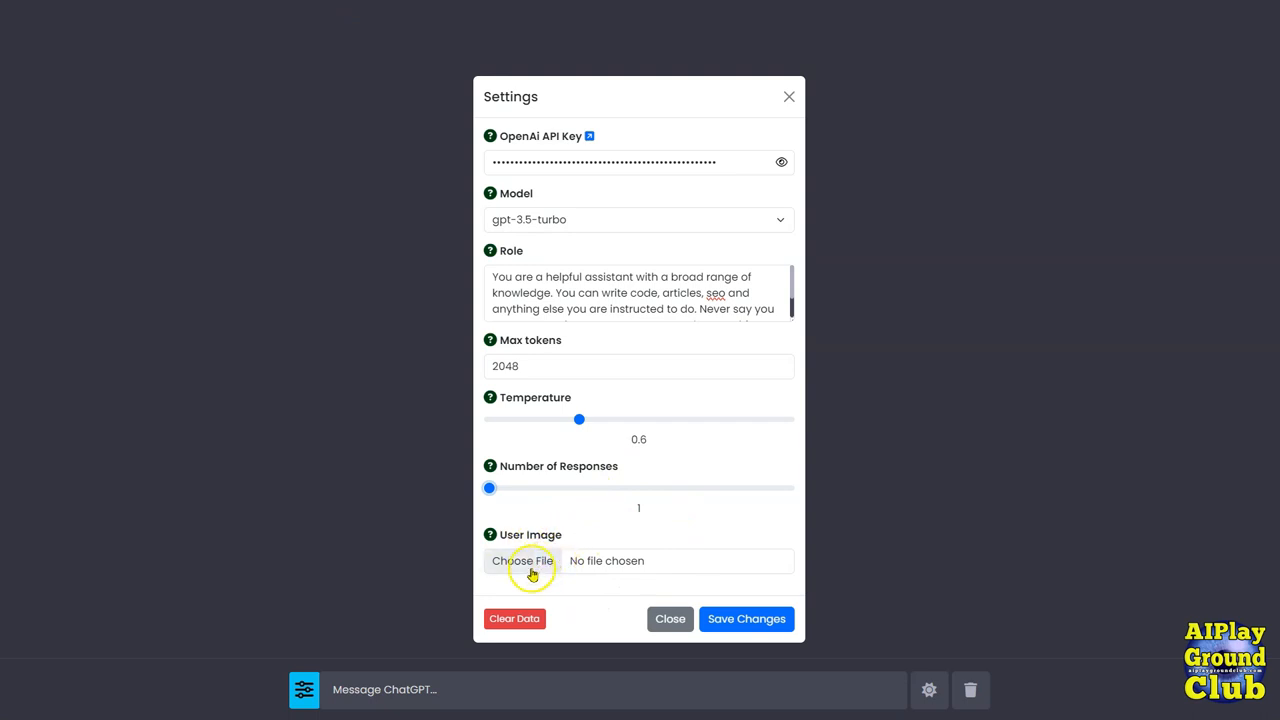
mouse_move(668, 558)
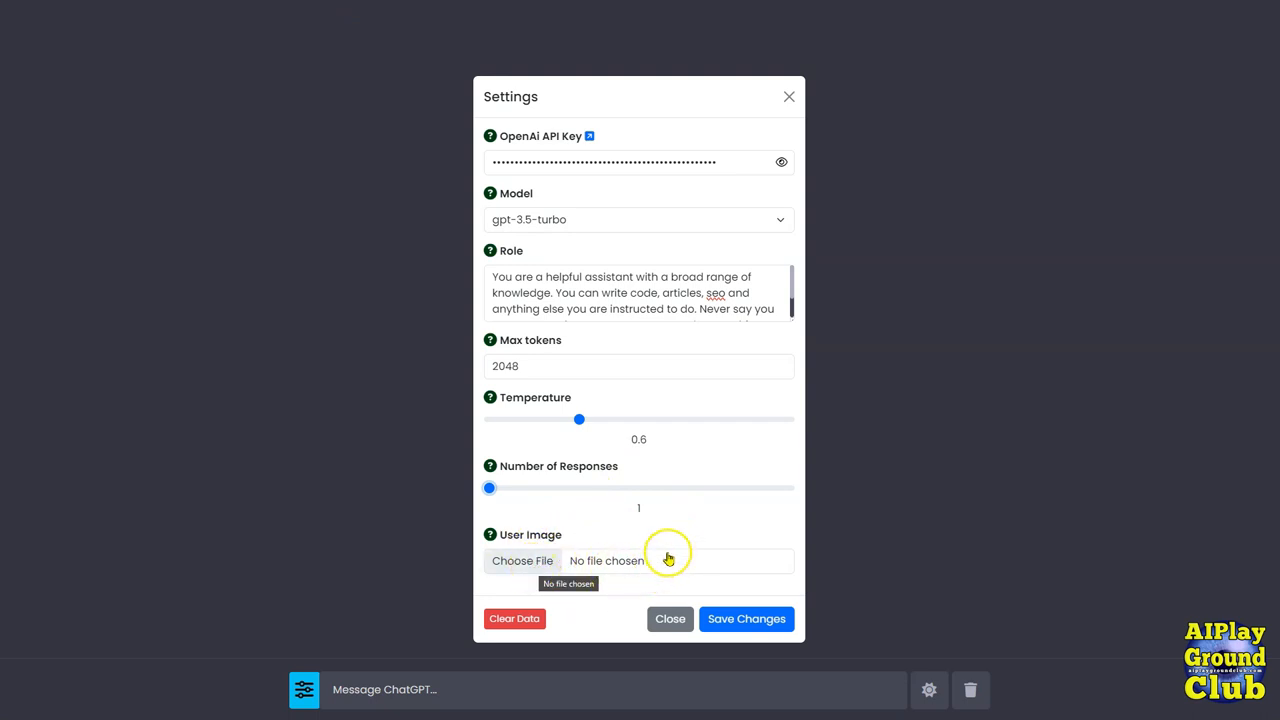
mouse_move(410, 689)
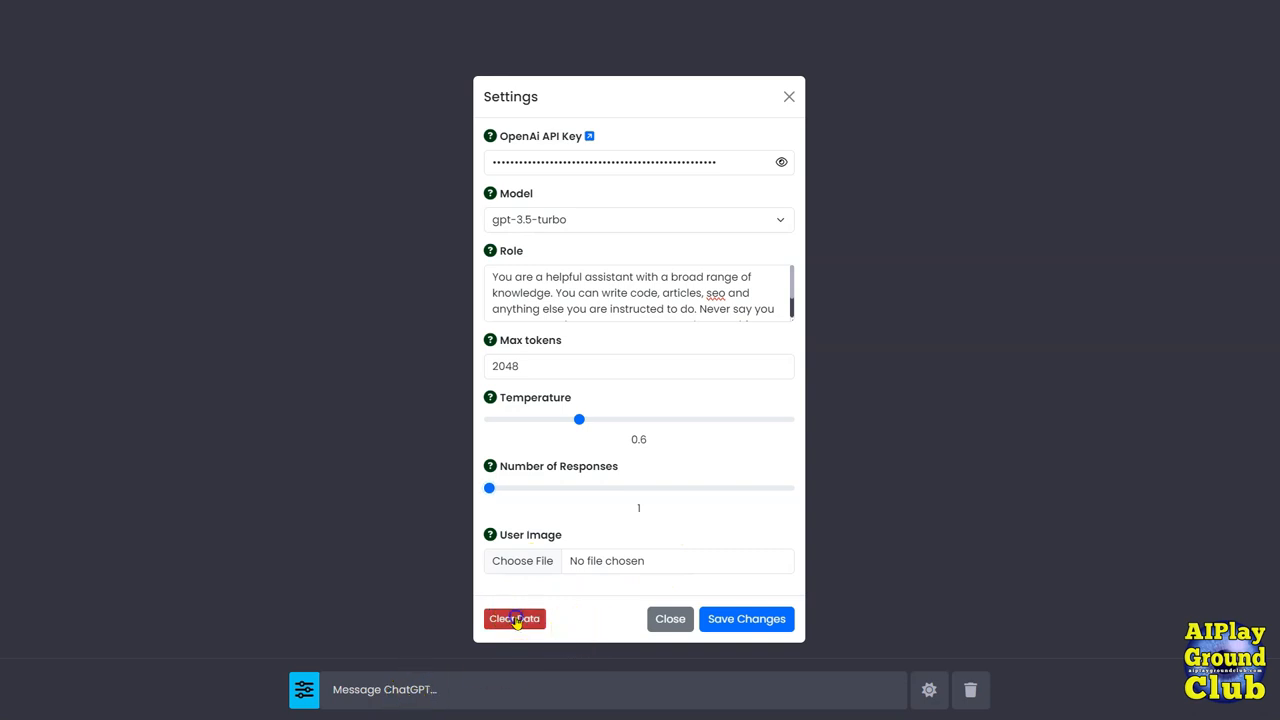
Clear all stored data using the red Clear Data button.
left_click(515, 618)
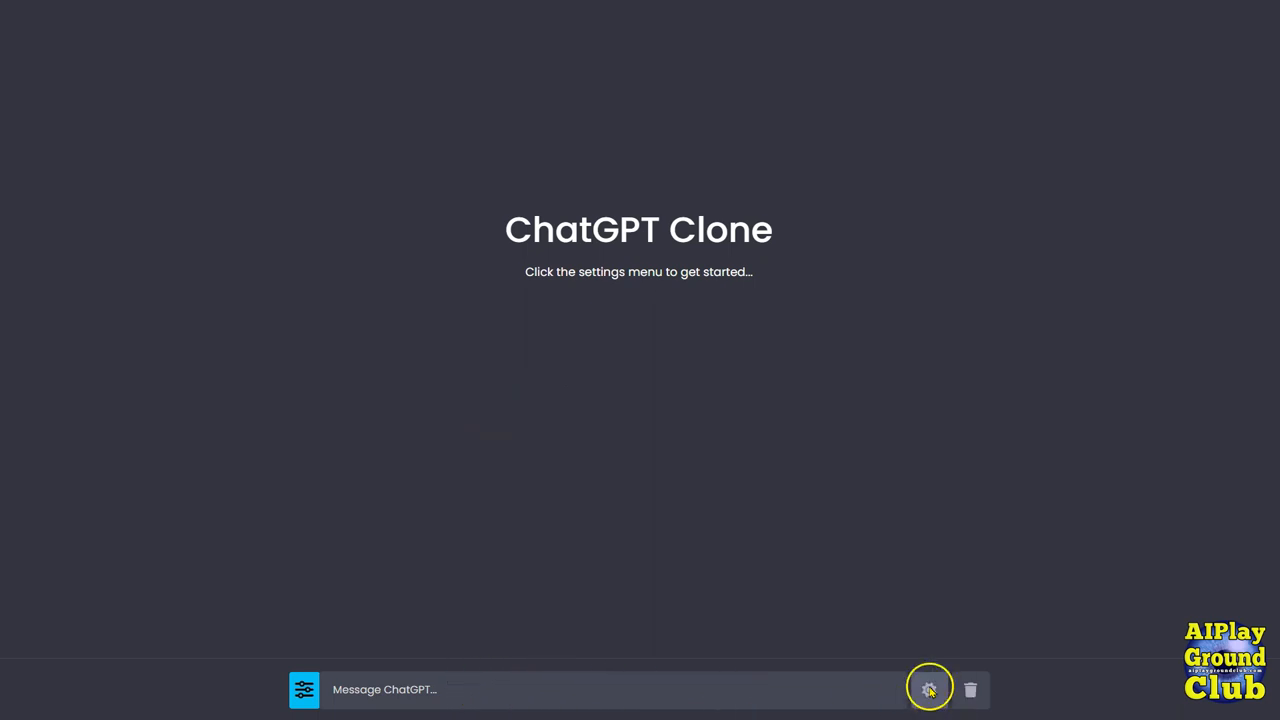
left_click(928, 689)
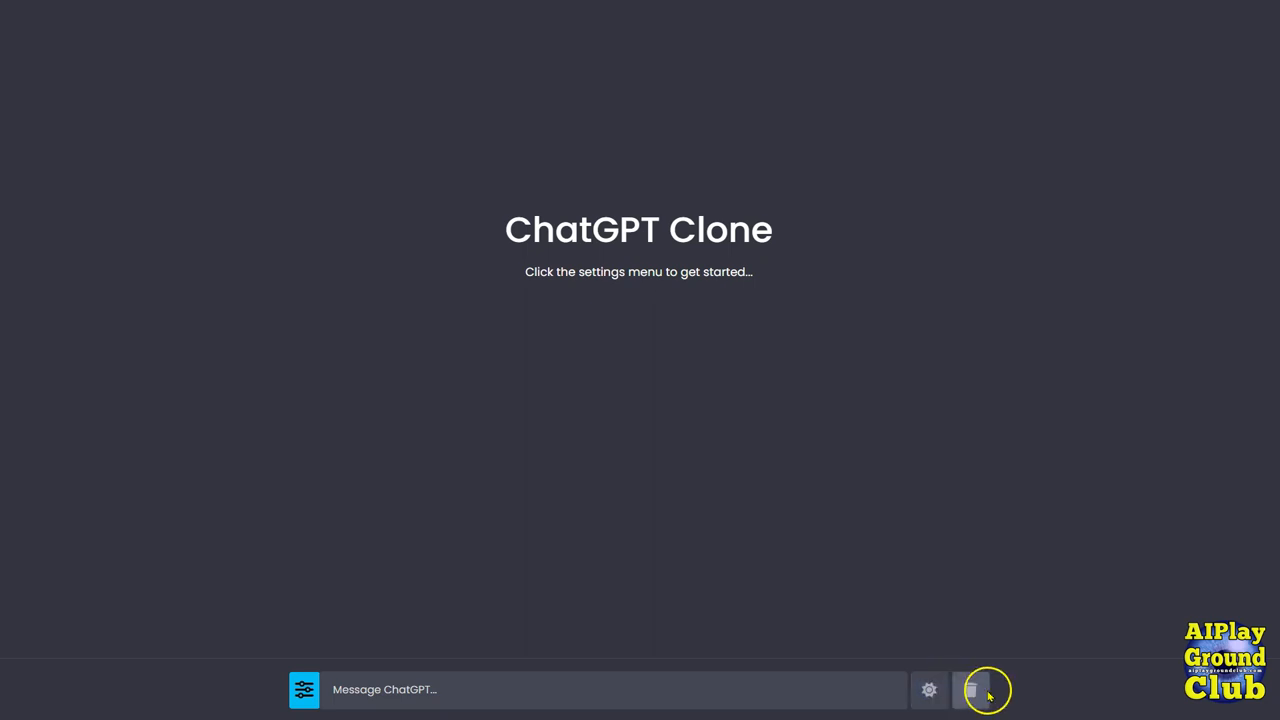
mouse_move(525, 143)
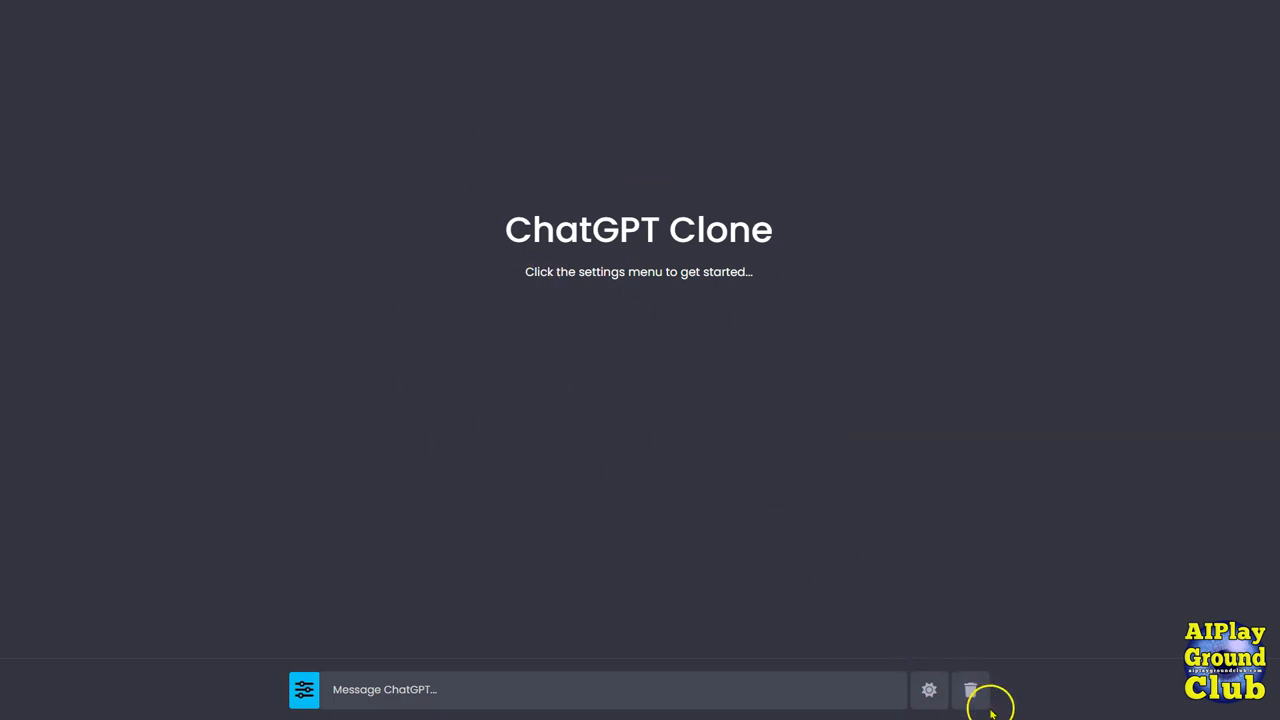
left_click(970, 689)
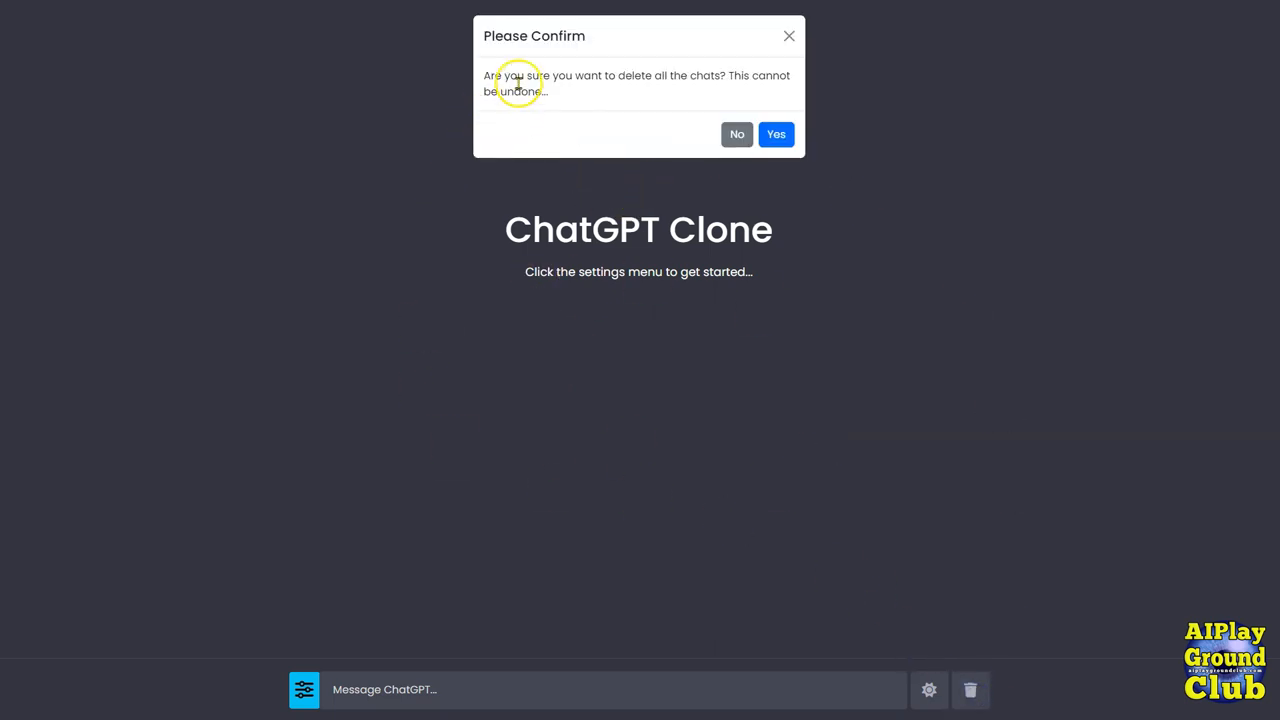
mouse_move(607, 99)
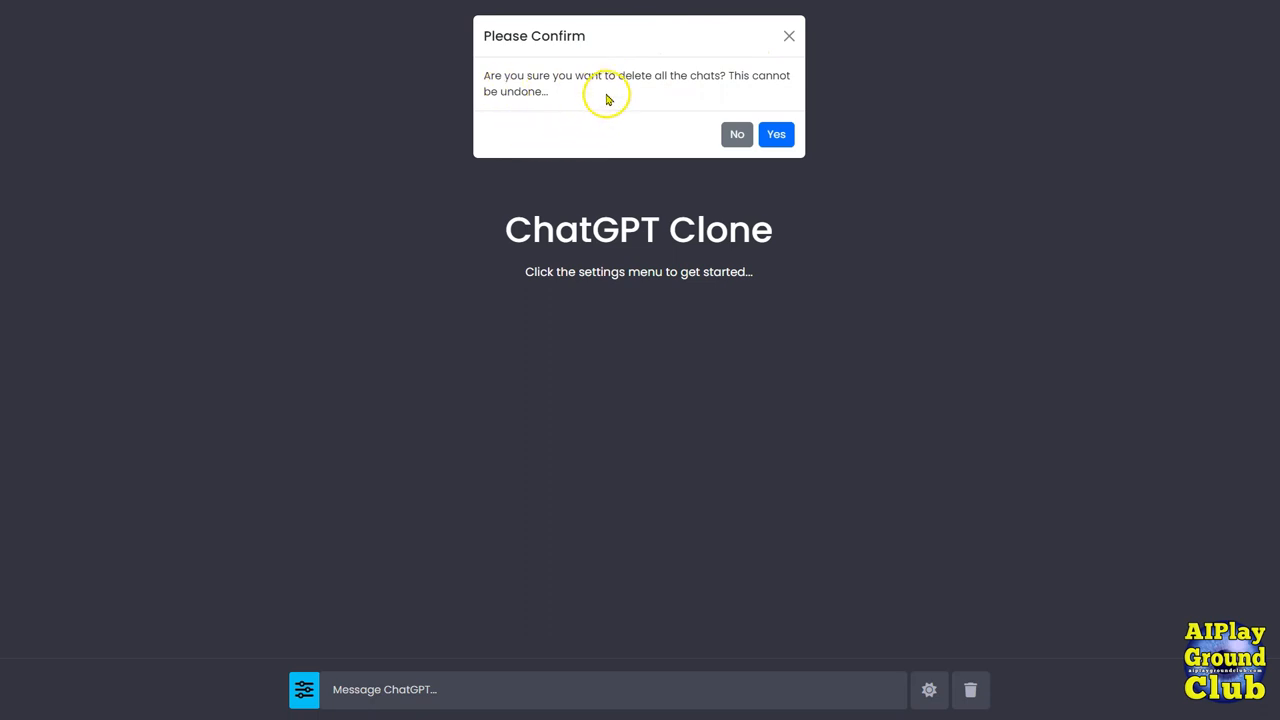
mouse_move(608, 97)
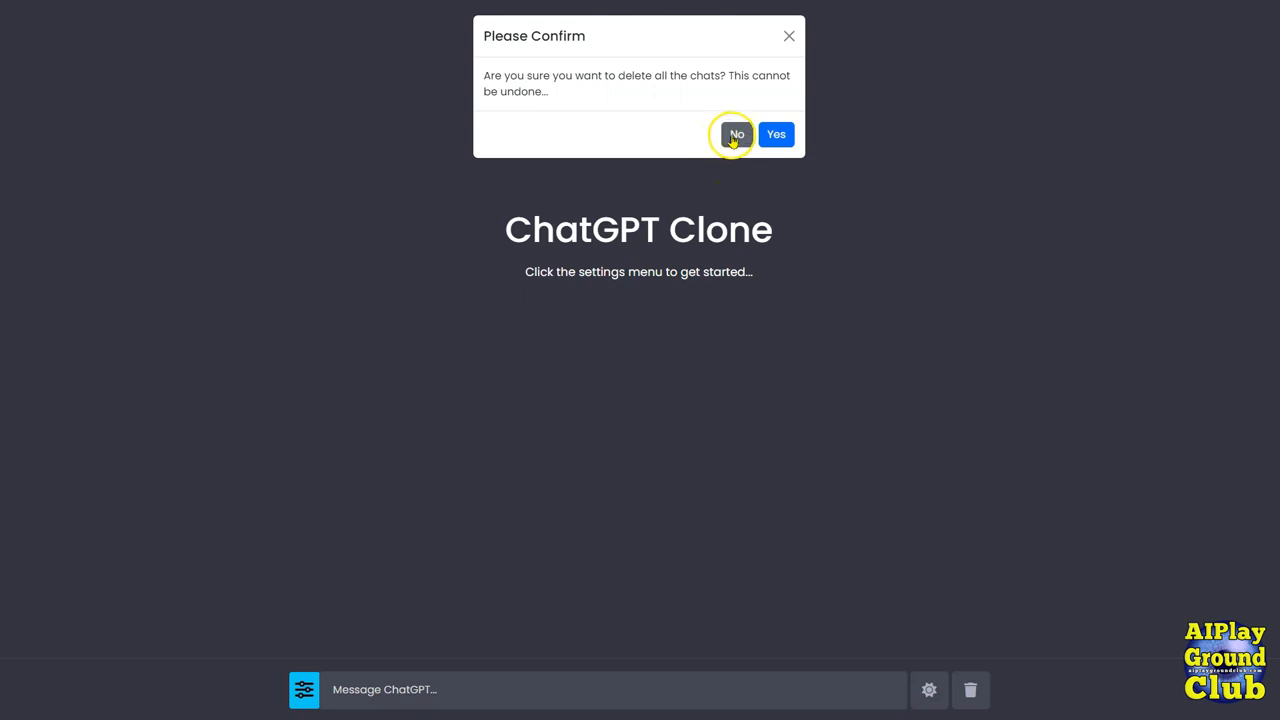
left_click(736, 134)
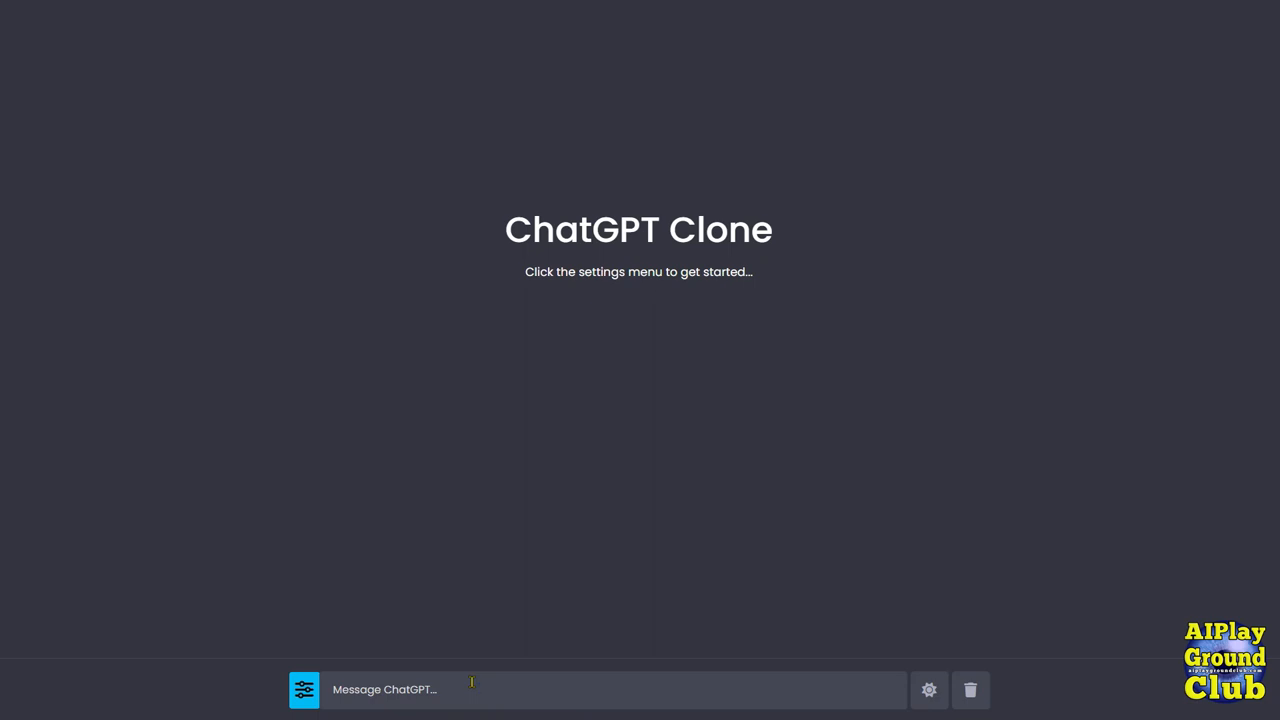
Send 'what is html 5' and copy the detailed HTML5 answer.
type("what is")
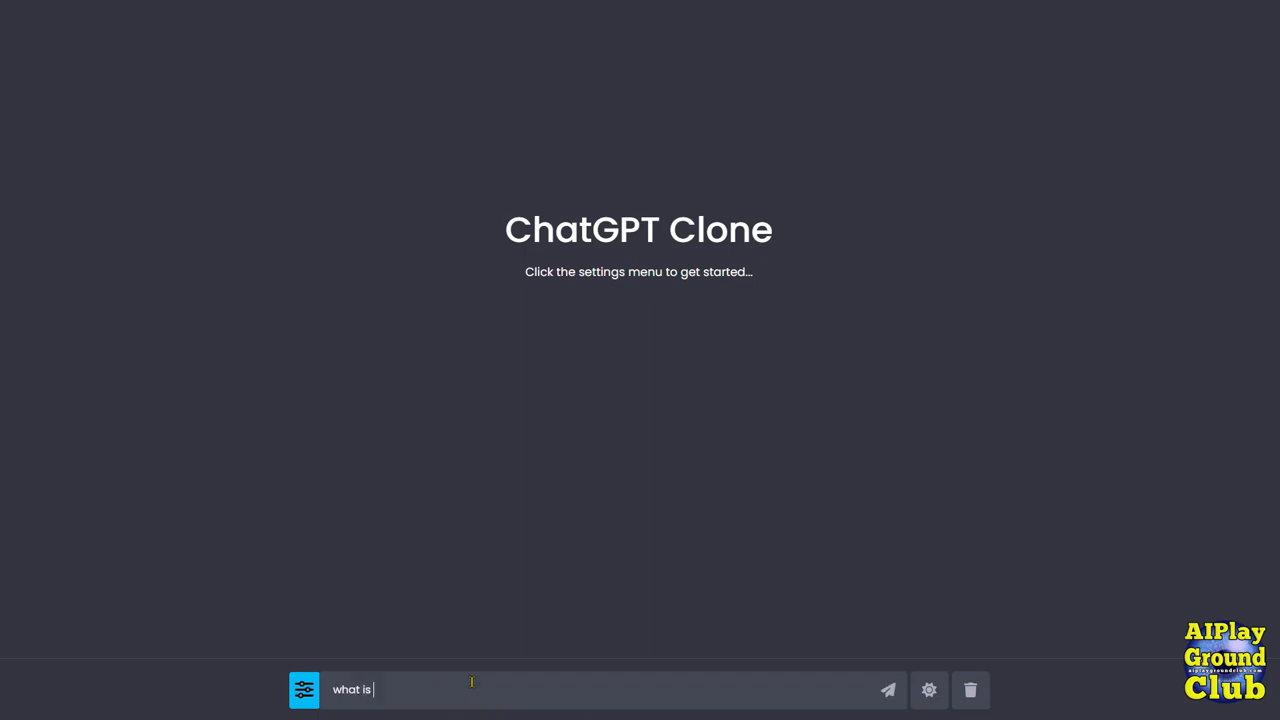
type("html 5")
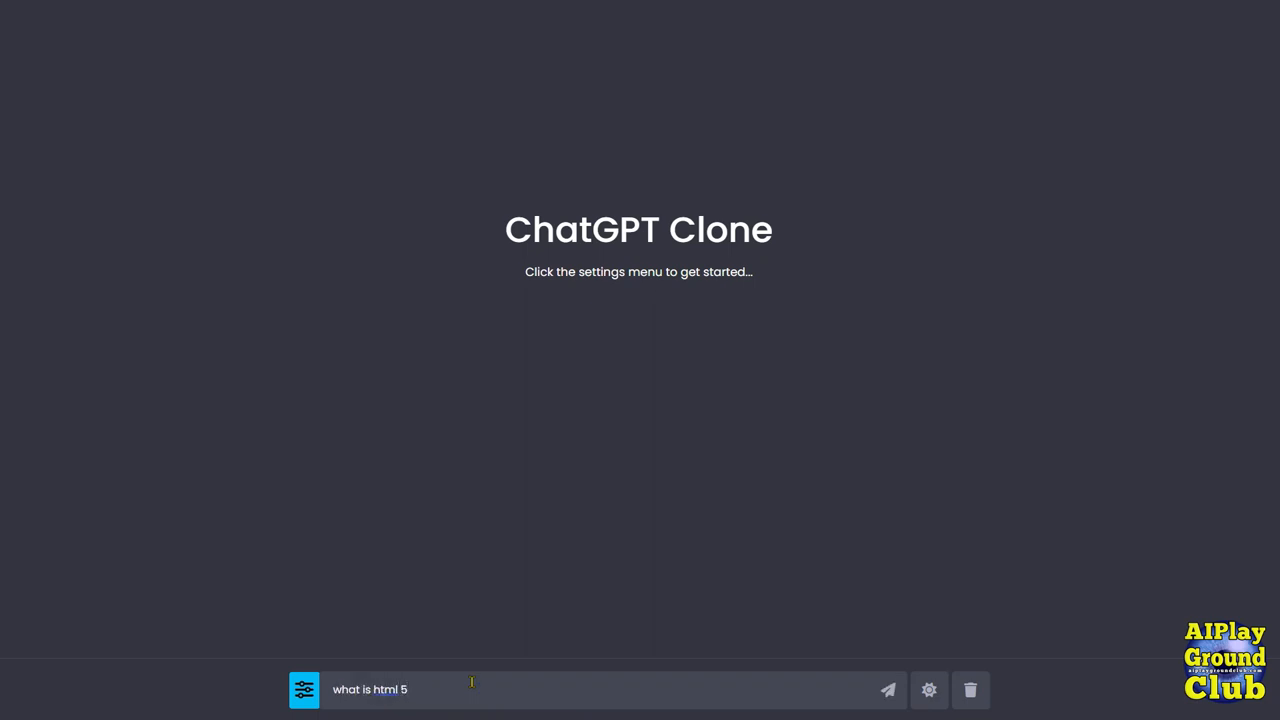
left_click(886, 689)
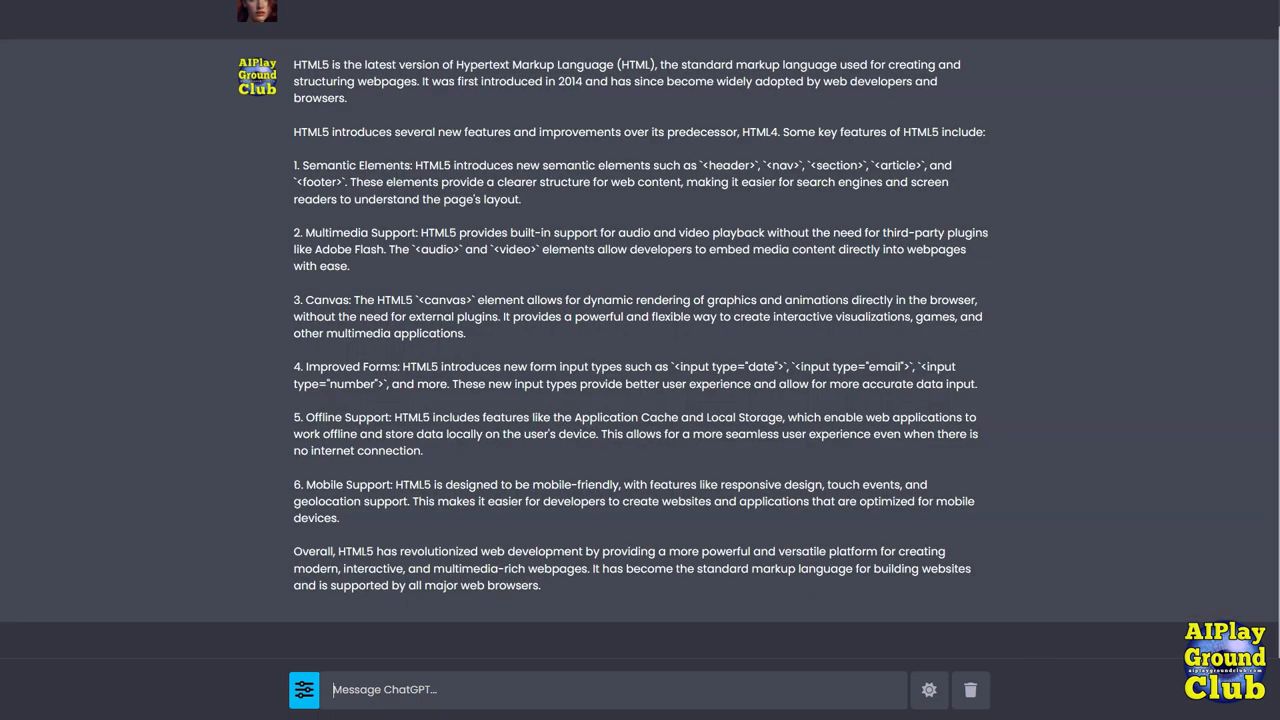
mouse_move(407, 470)
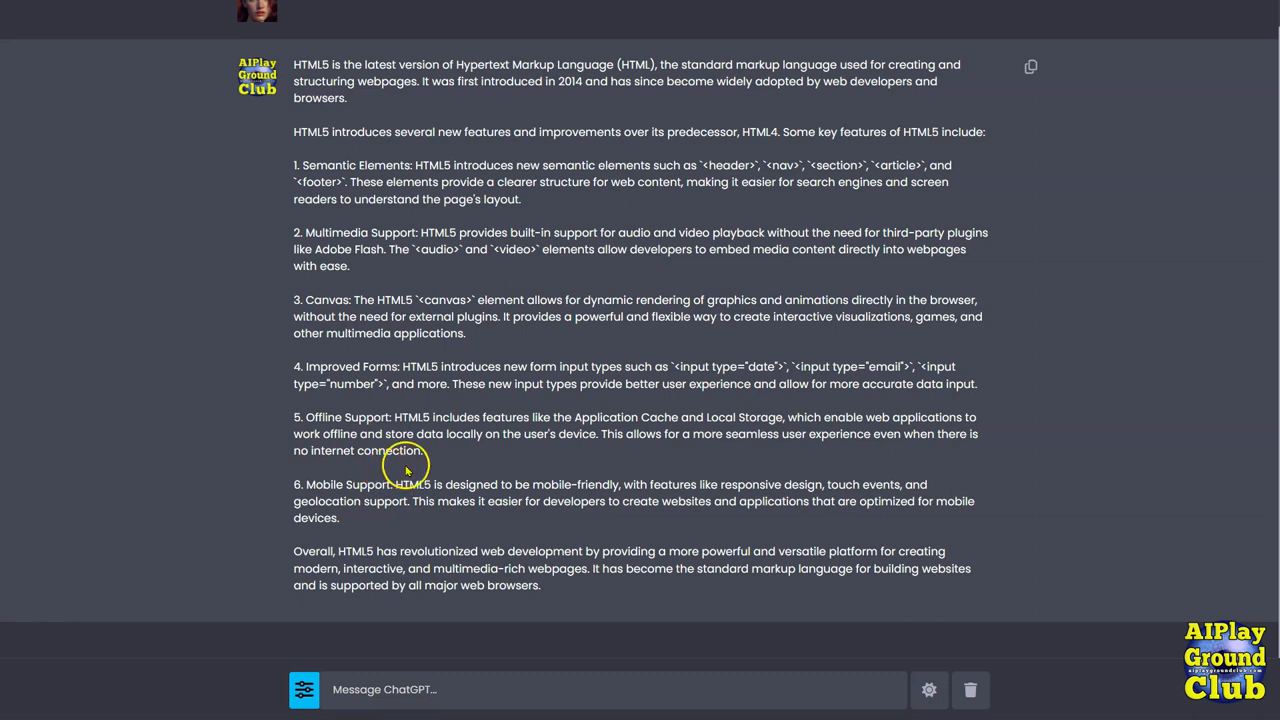
mouse_move(642, 24)
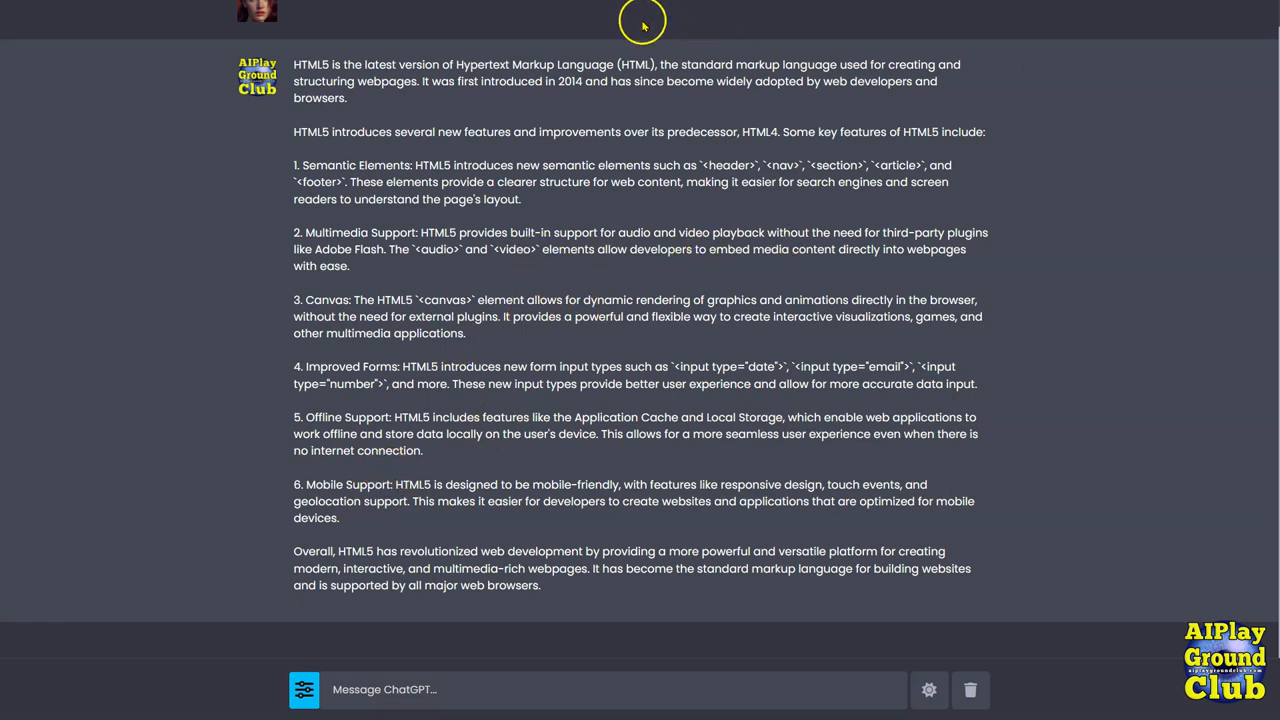
mouse_move(985, 68)
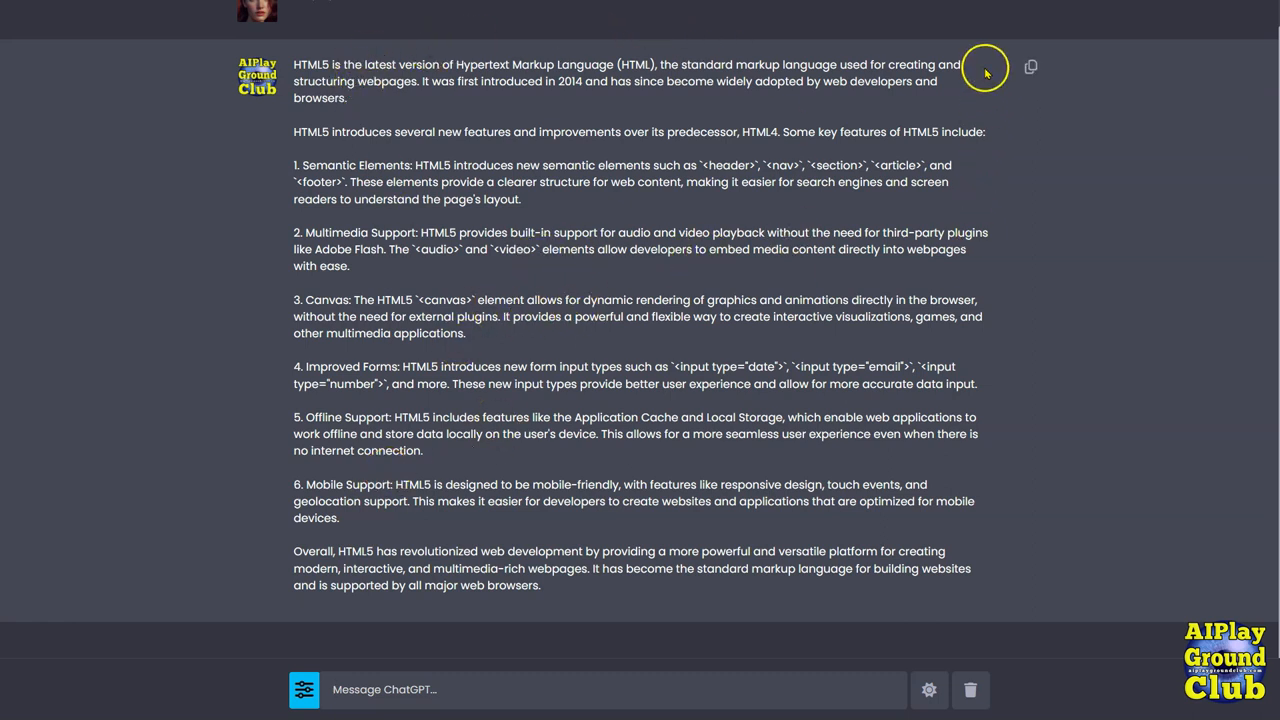
left_click(1031, 66)
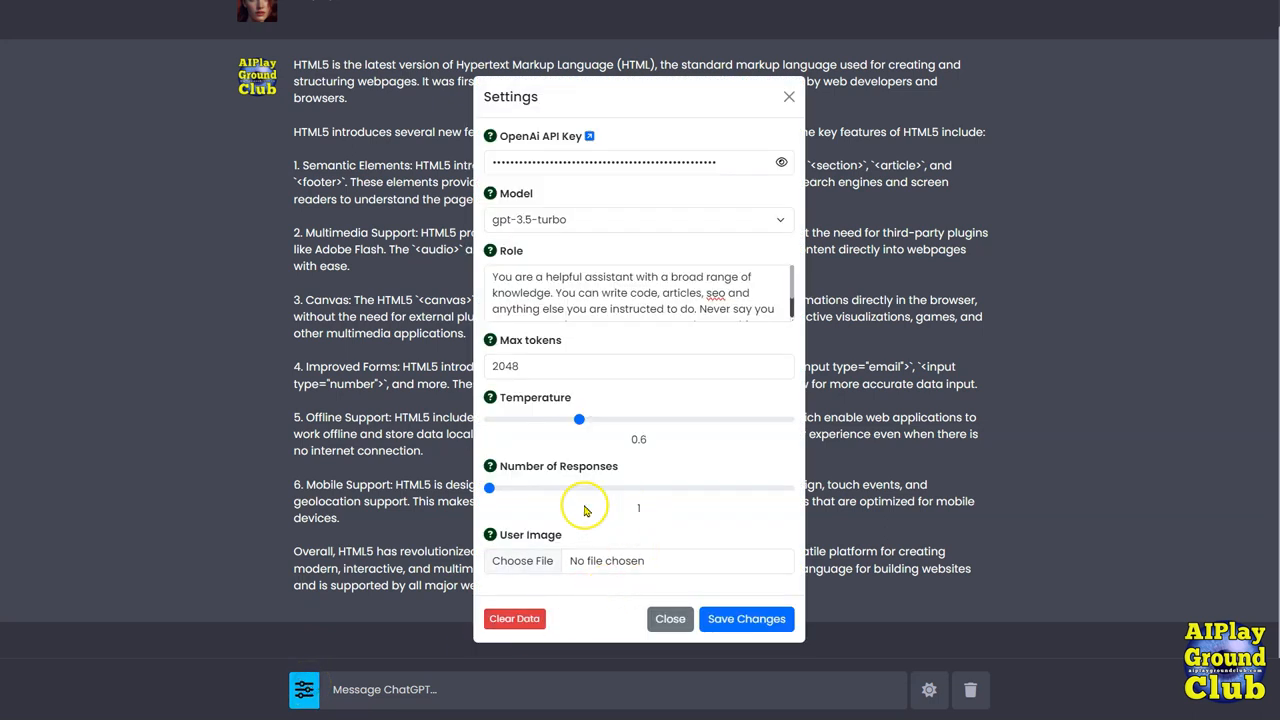
left_click_drag(489, 488, 788, 488)
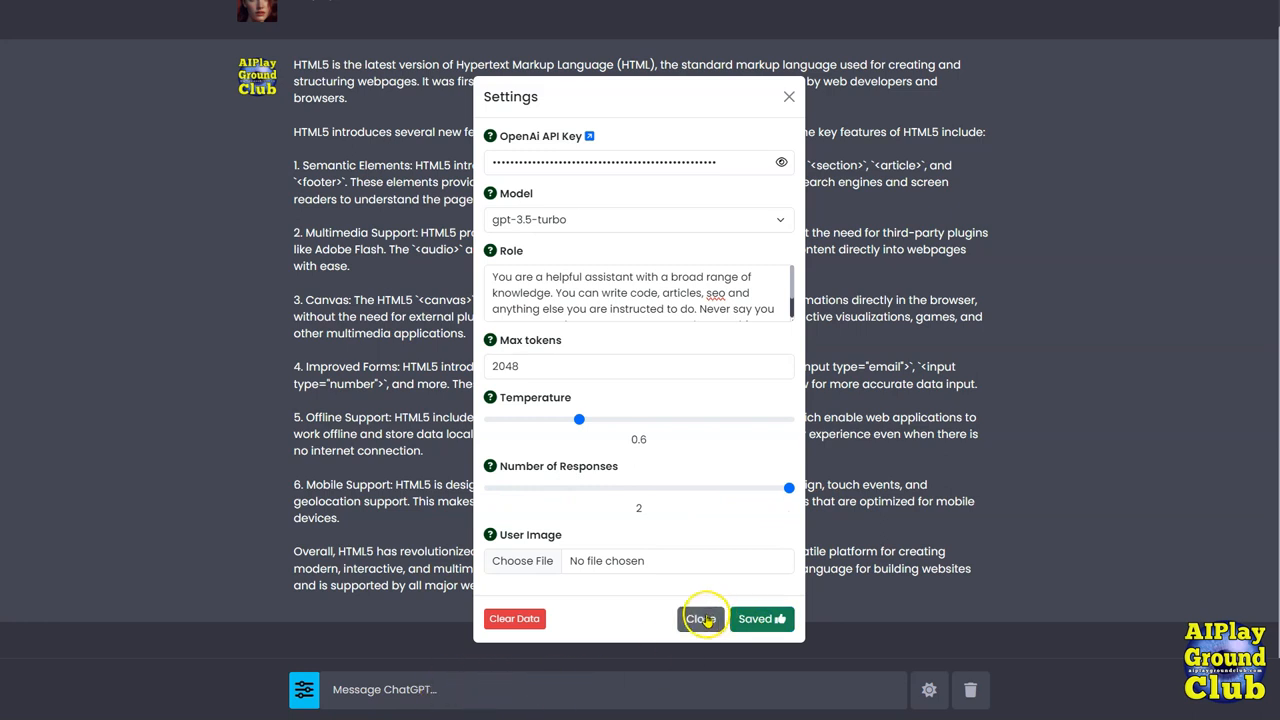
left_click(700, 618)
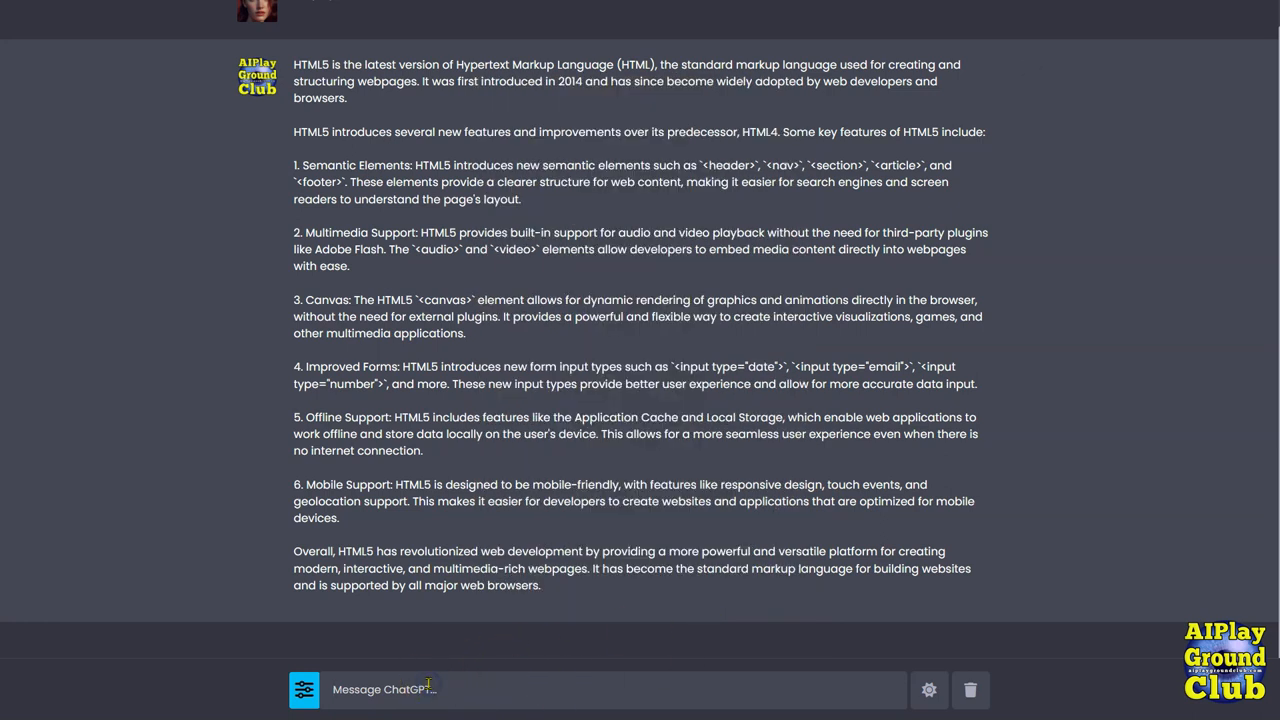
Send 'what is html' and scroll through the two side-by-side answers.
type("w")
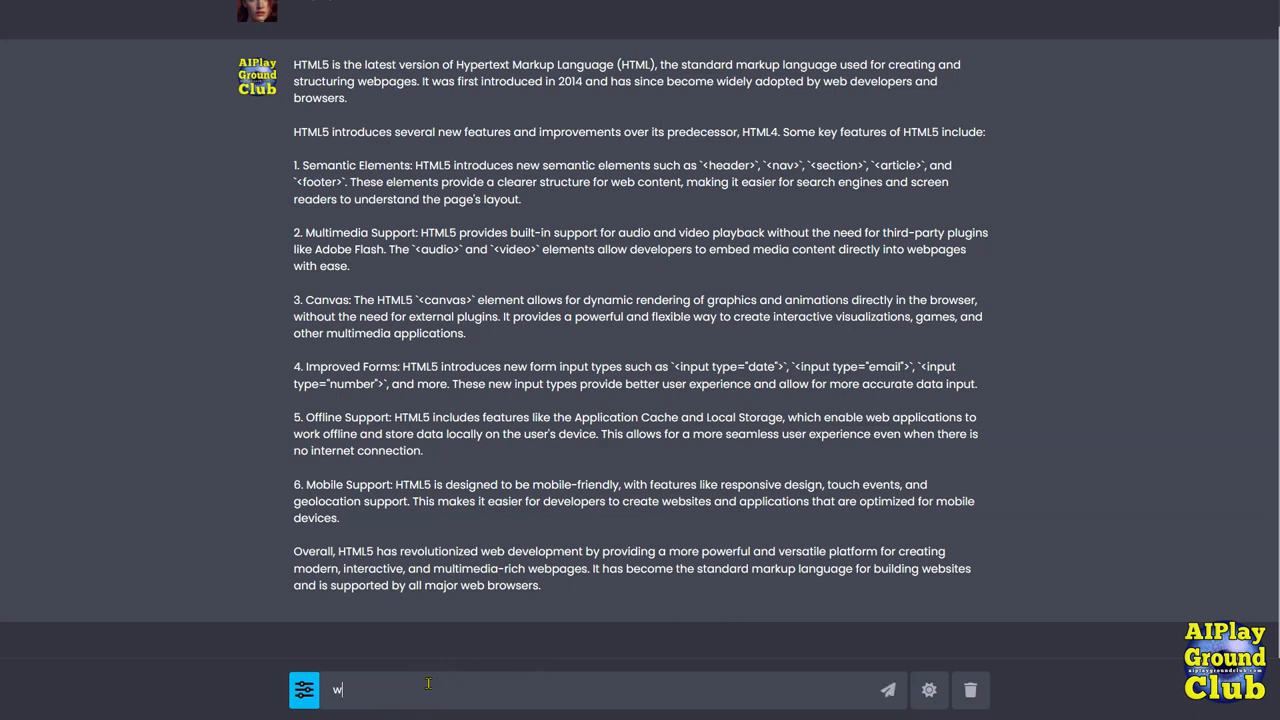
type("hat is h")
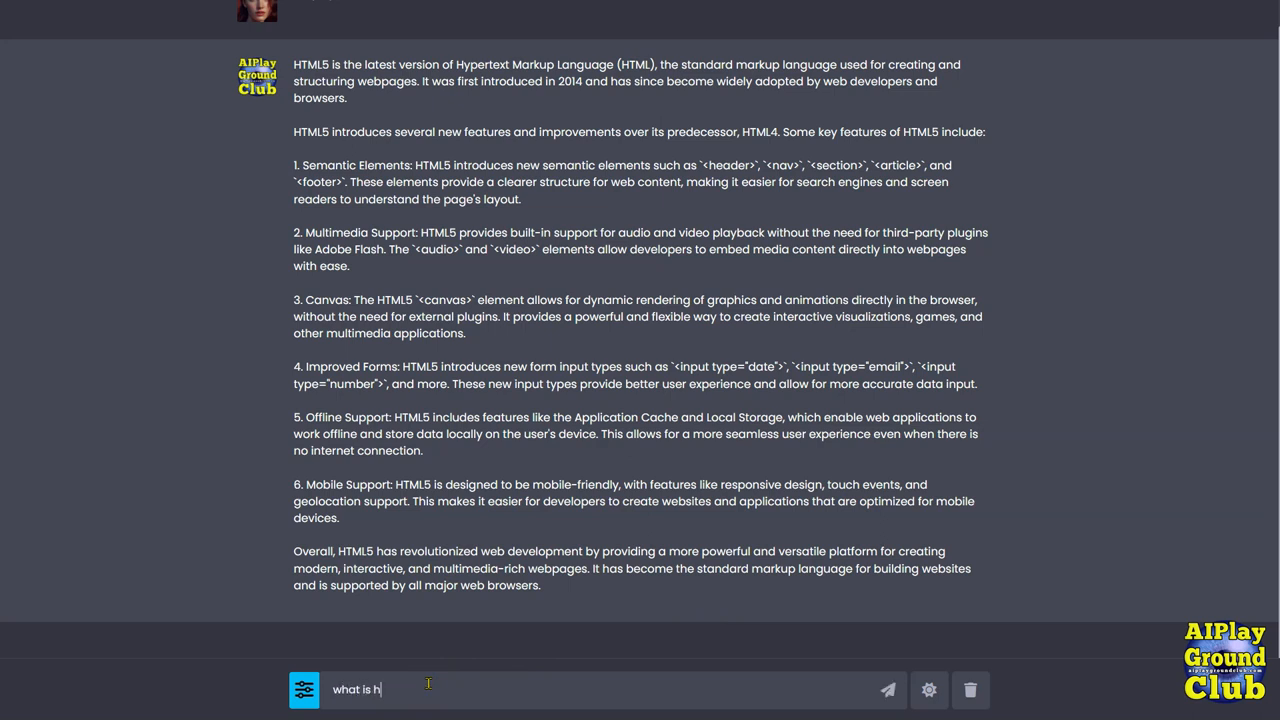
type("tml")
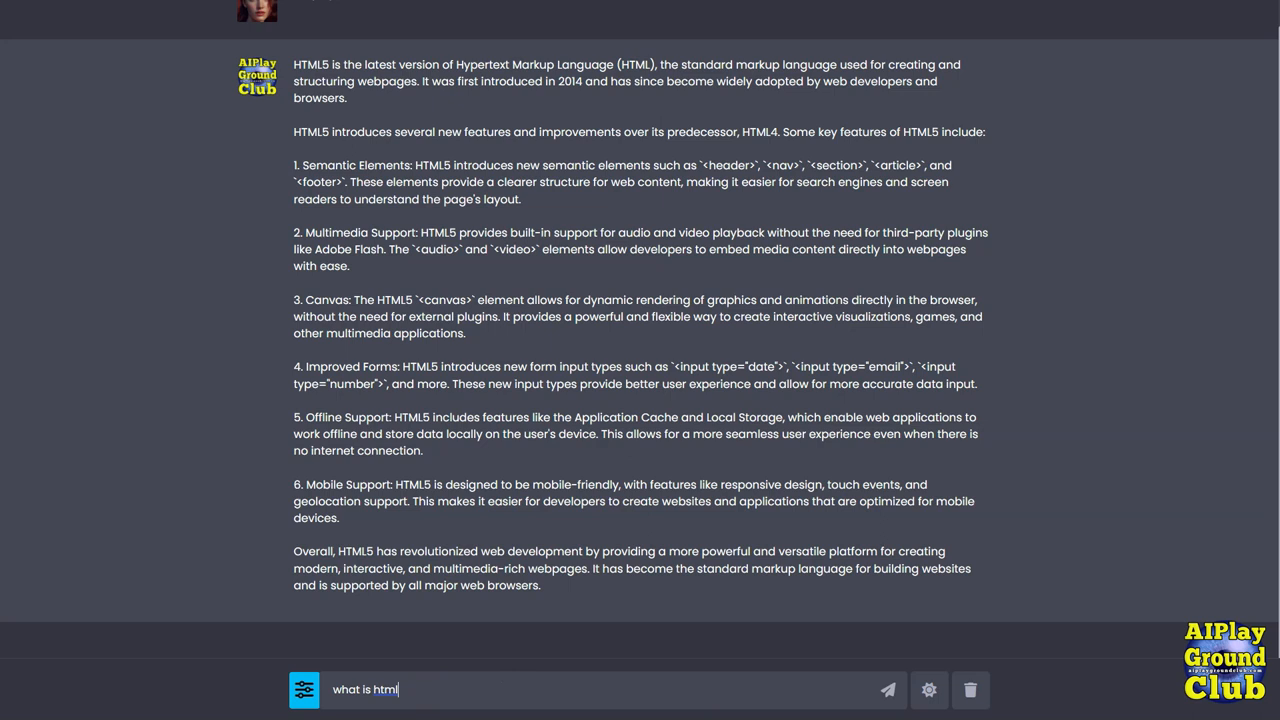
left_click(888, 689)
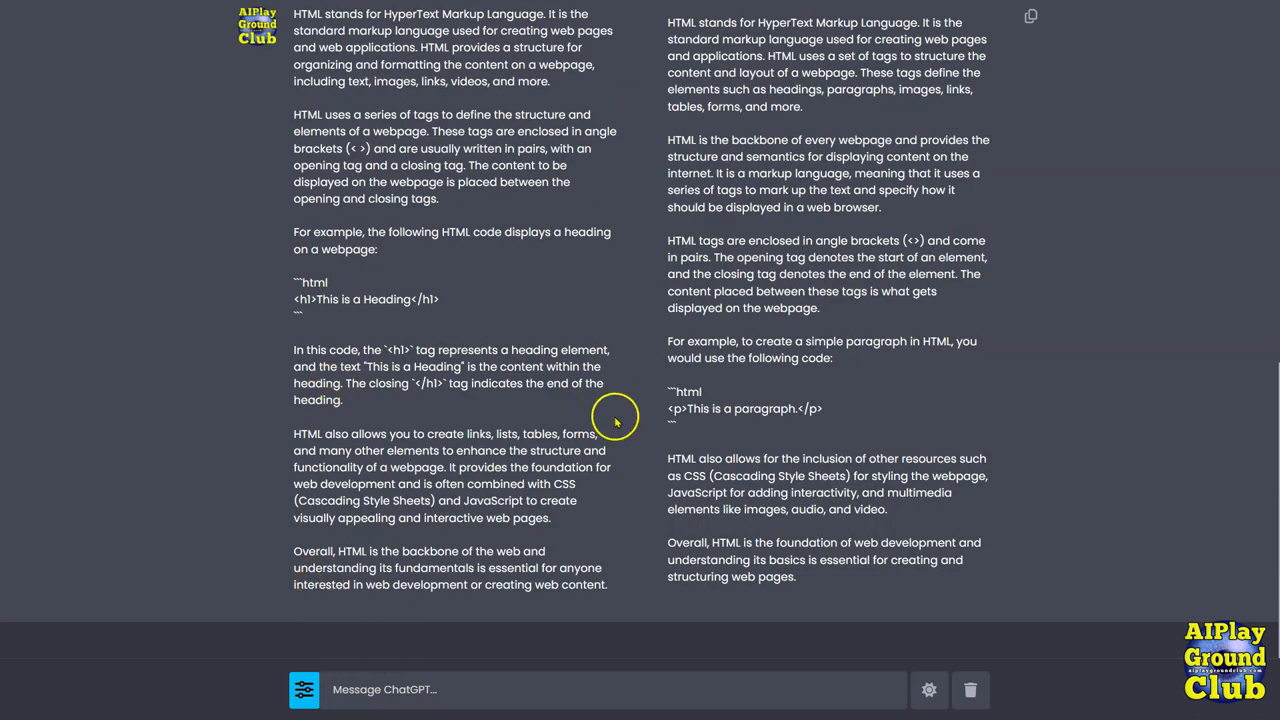
scroll("up", 3)
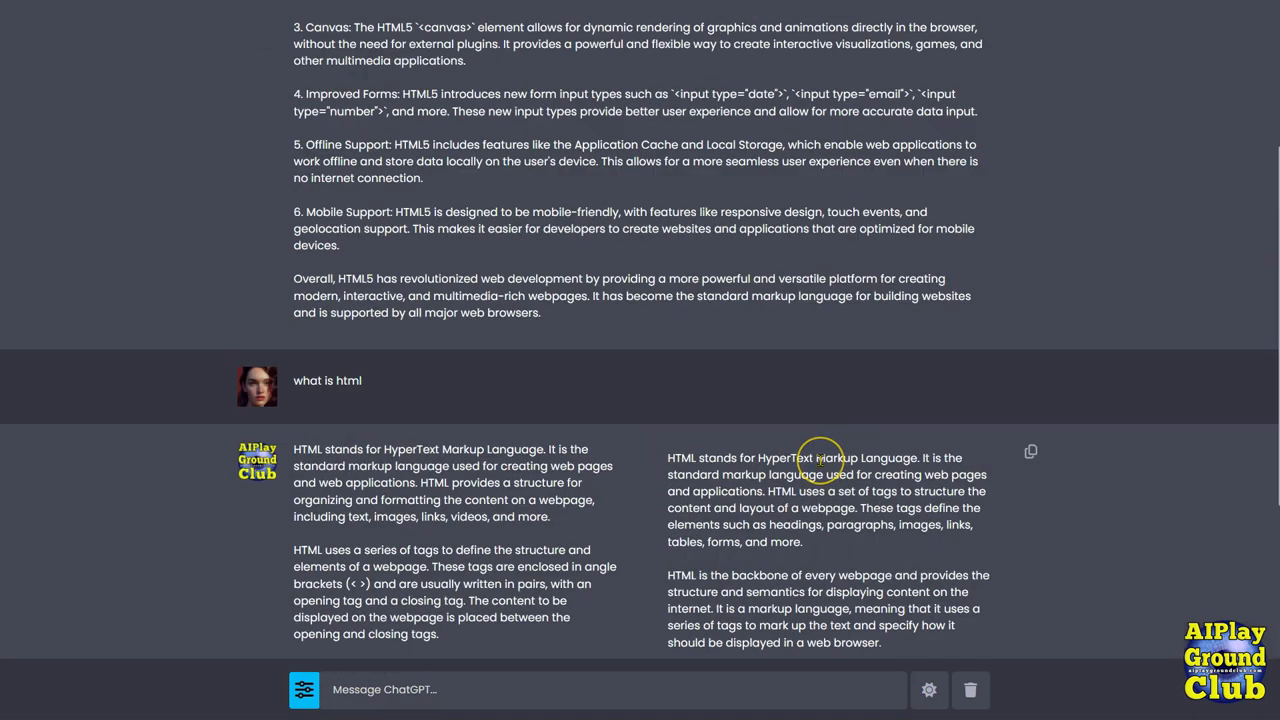
scroll("down", 3)
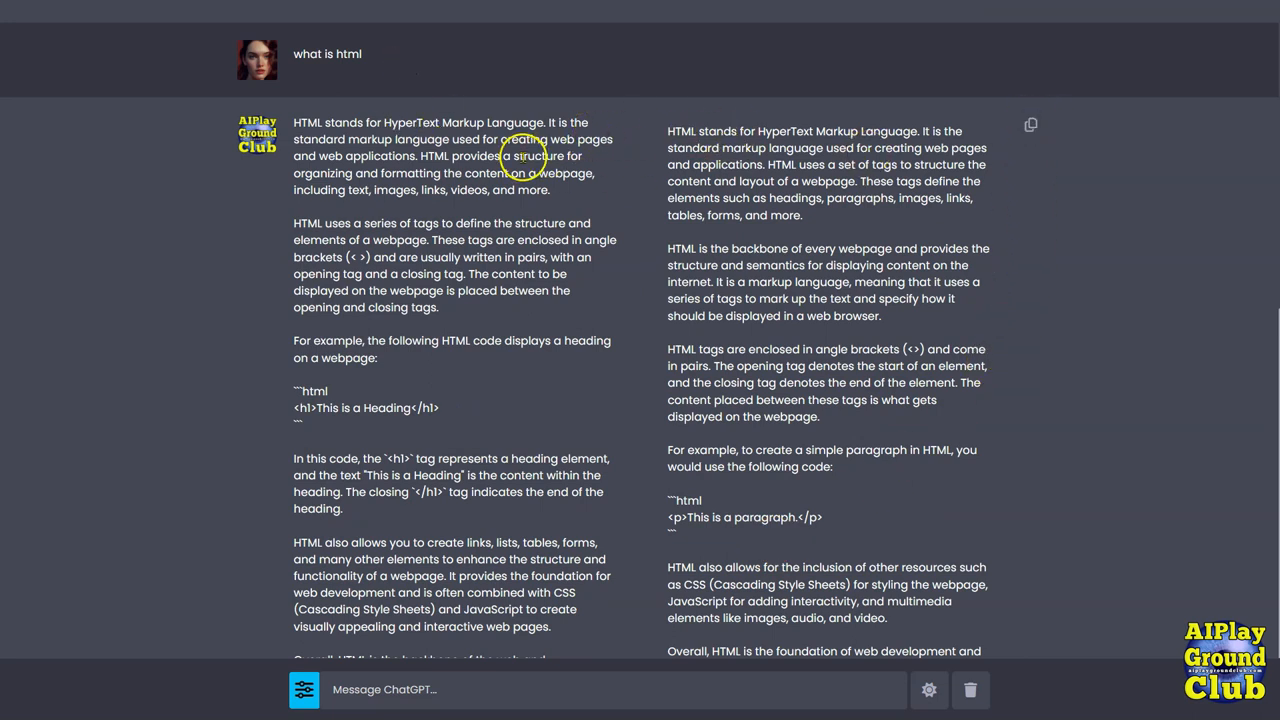
mouse_move(808, 160)
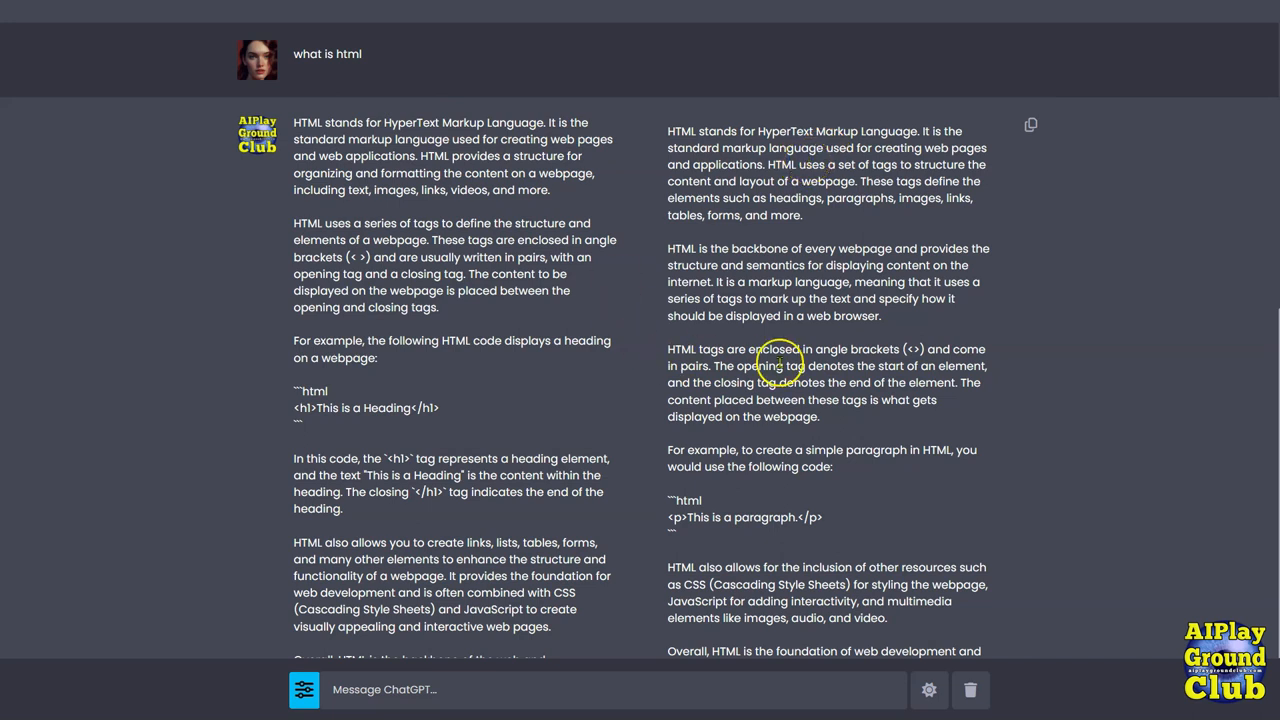
mouse_move(635, 447)
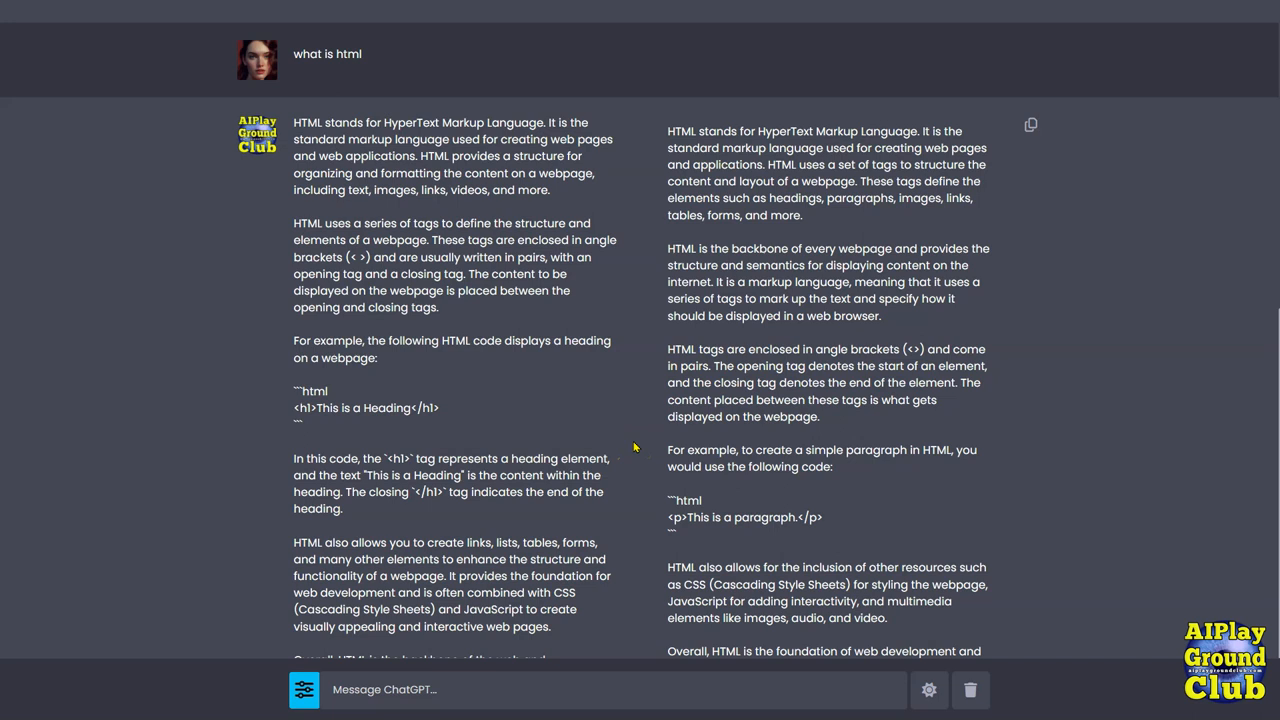
scroll("down", 3)
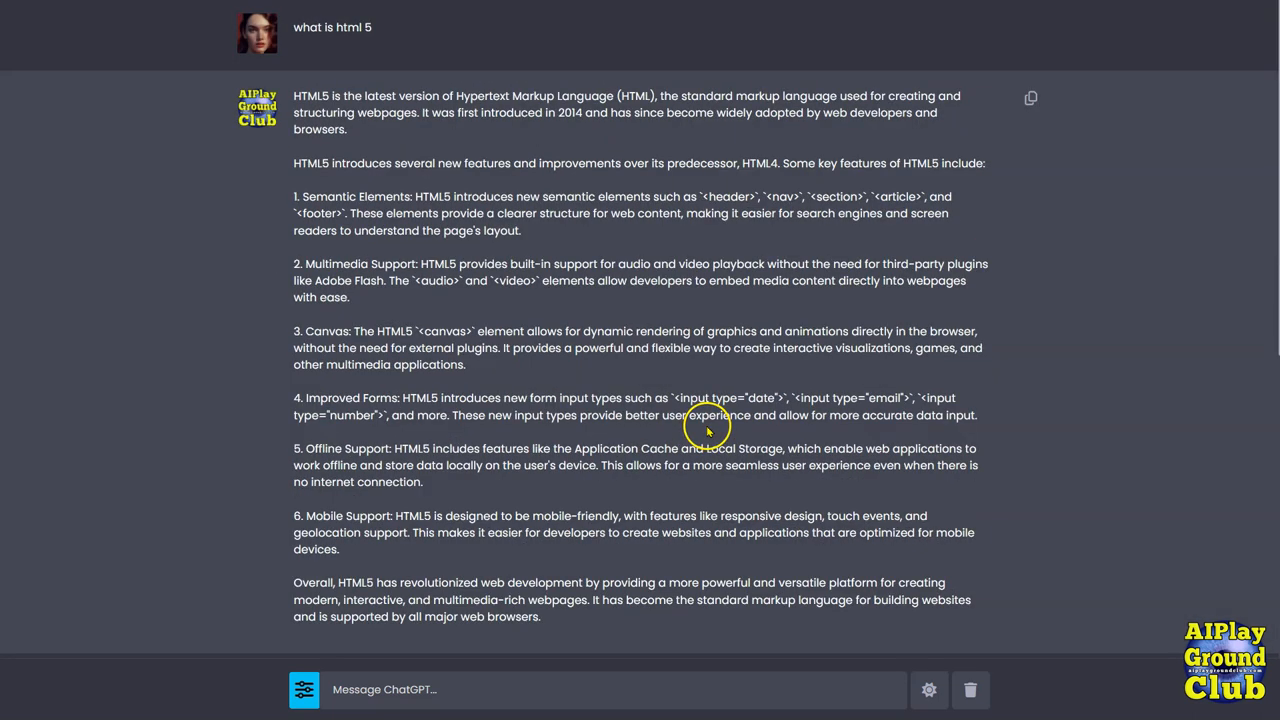
mouse_move(1005, 495)
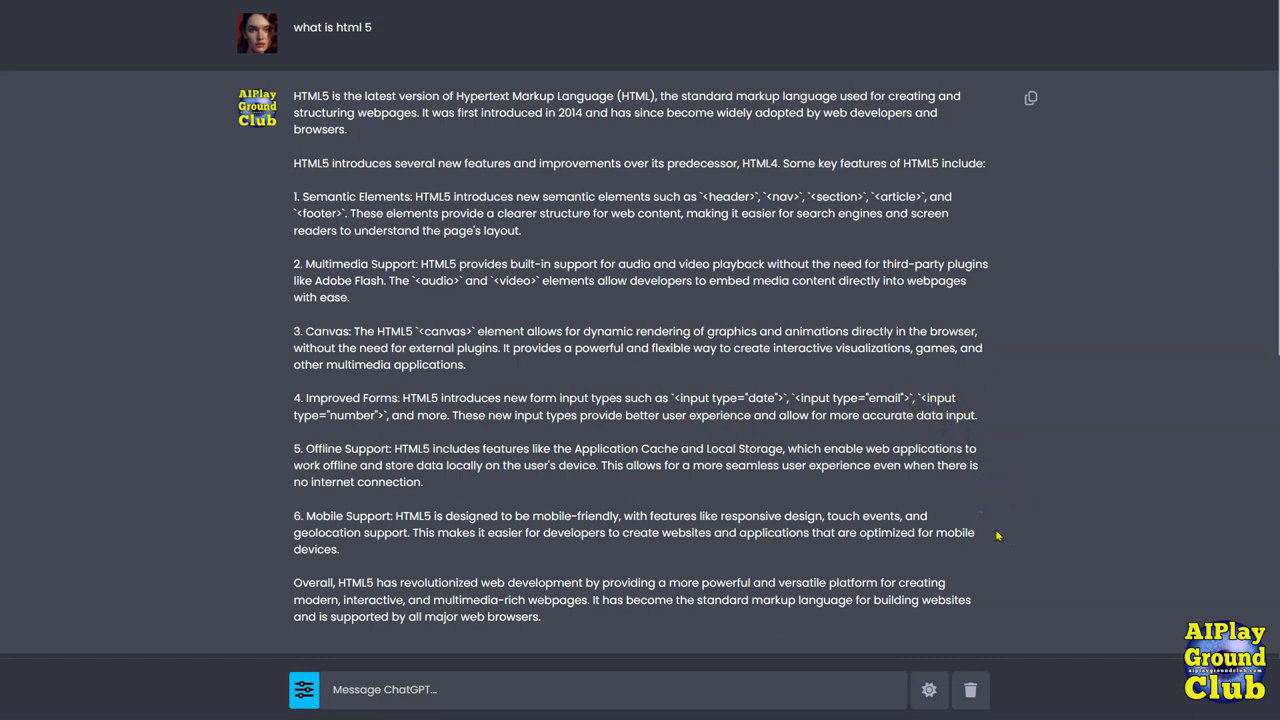
mouse_move(983, 537)
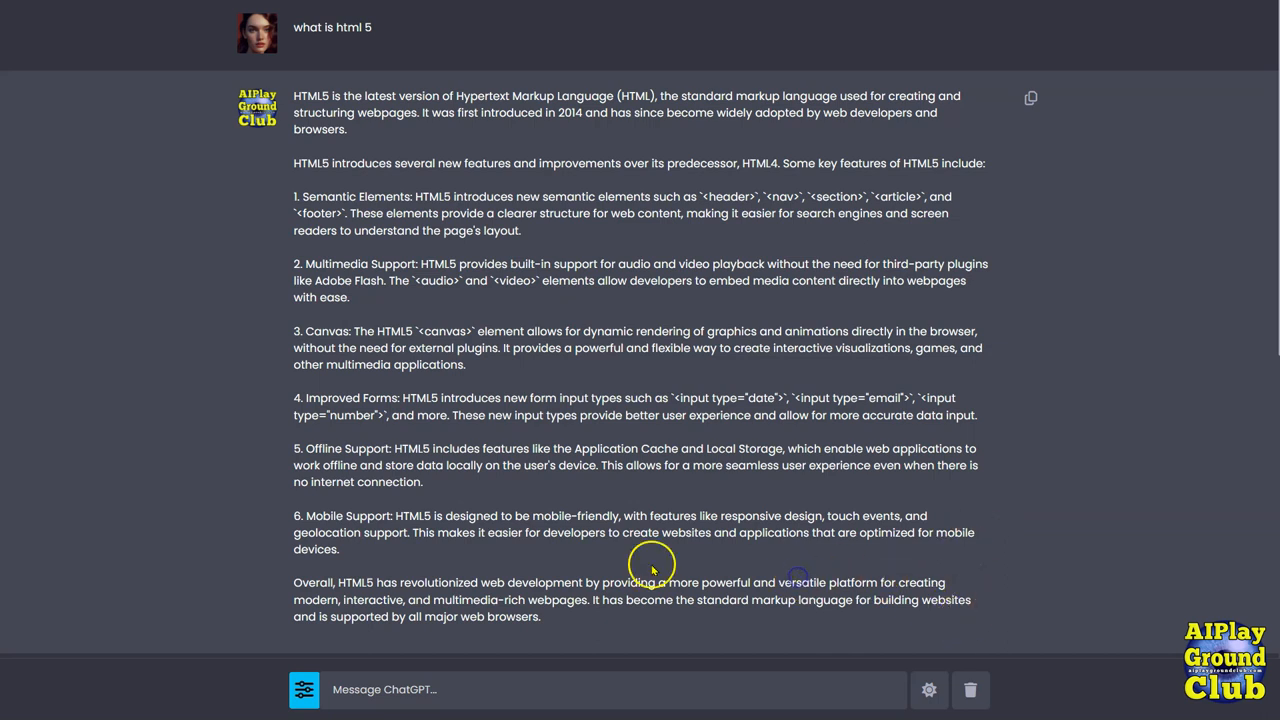
mouse_move(578, 528)
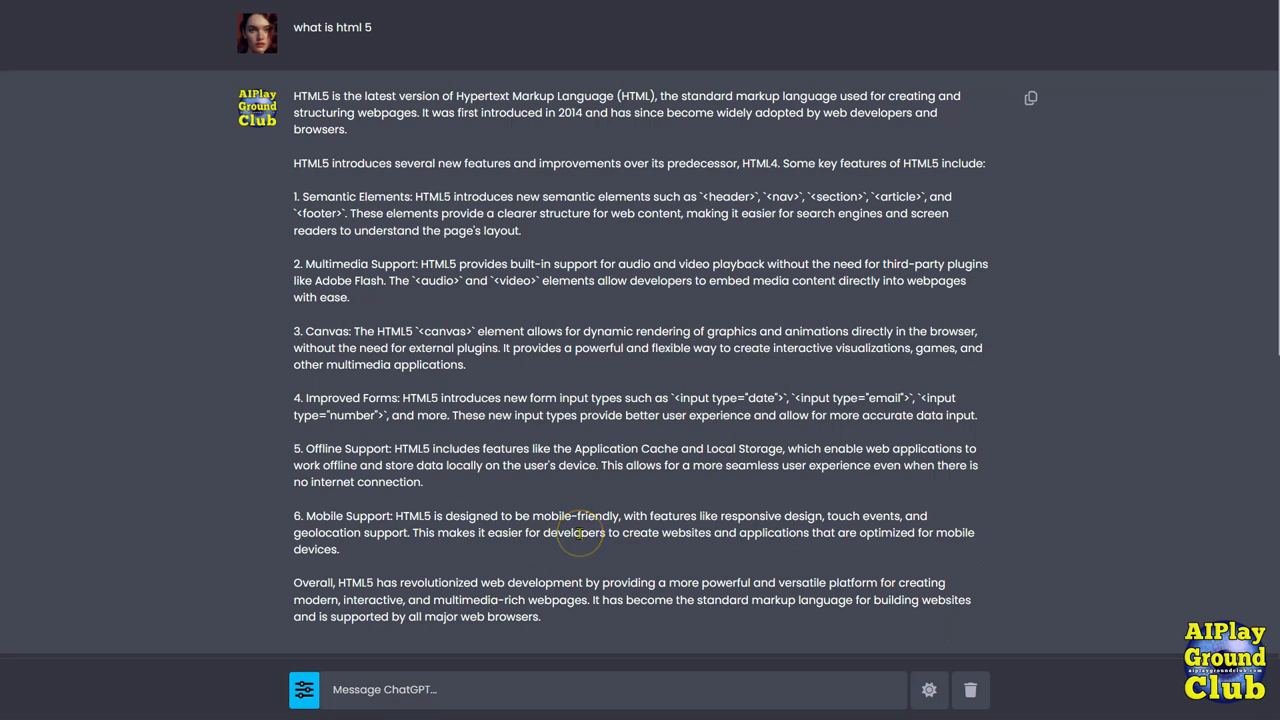
mouse_move(650, 530)
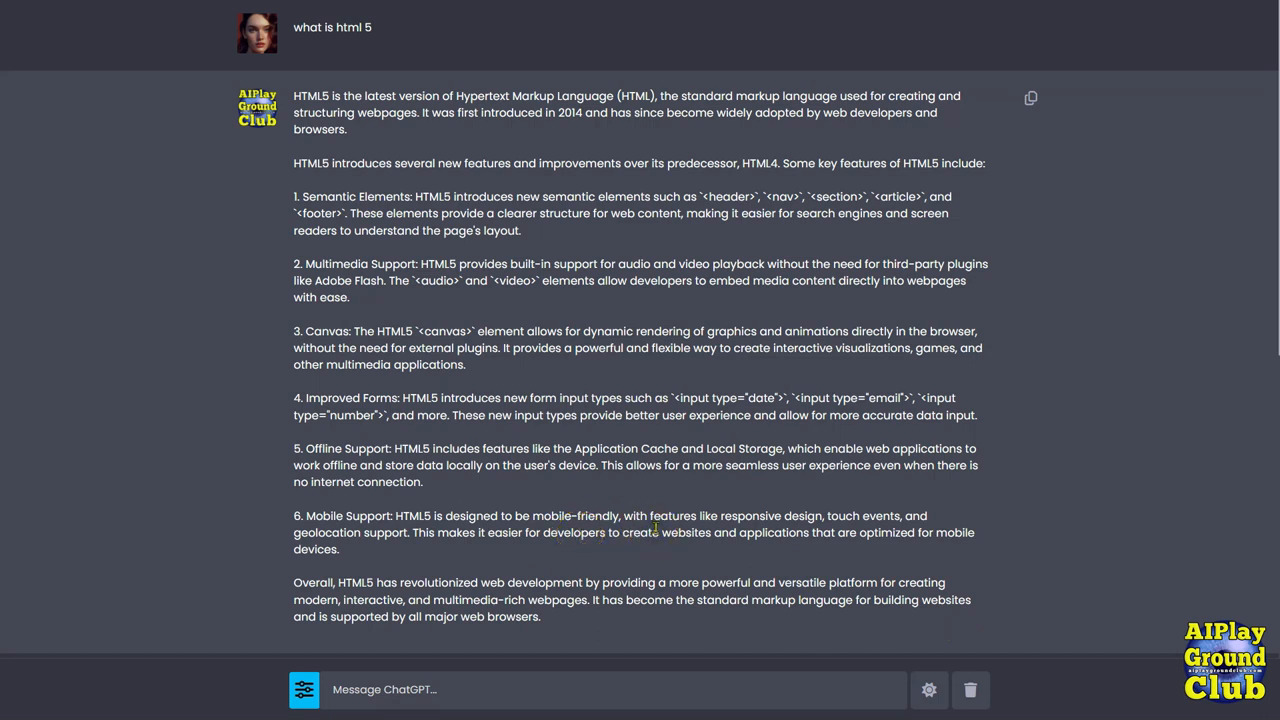
mouse_move(670, 533)
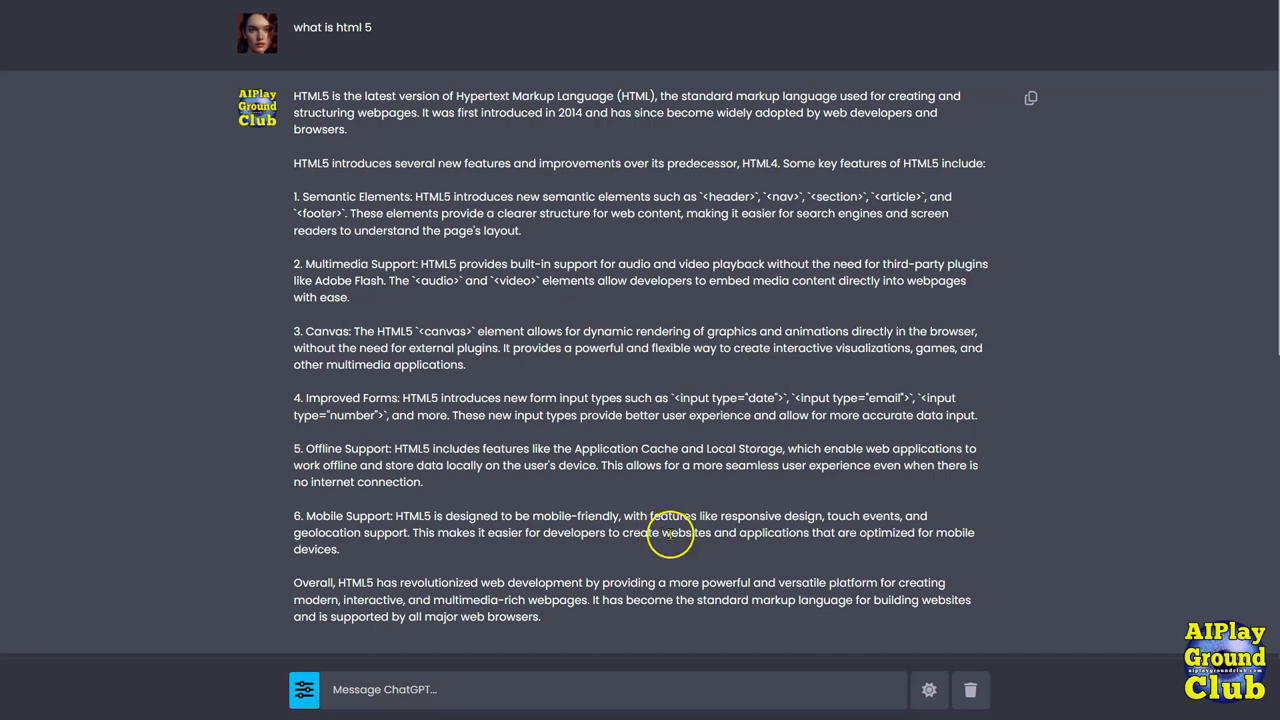
mouse_move(718, 533)
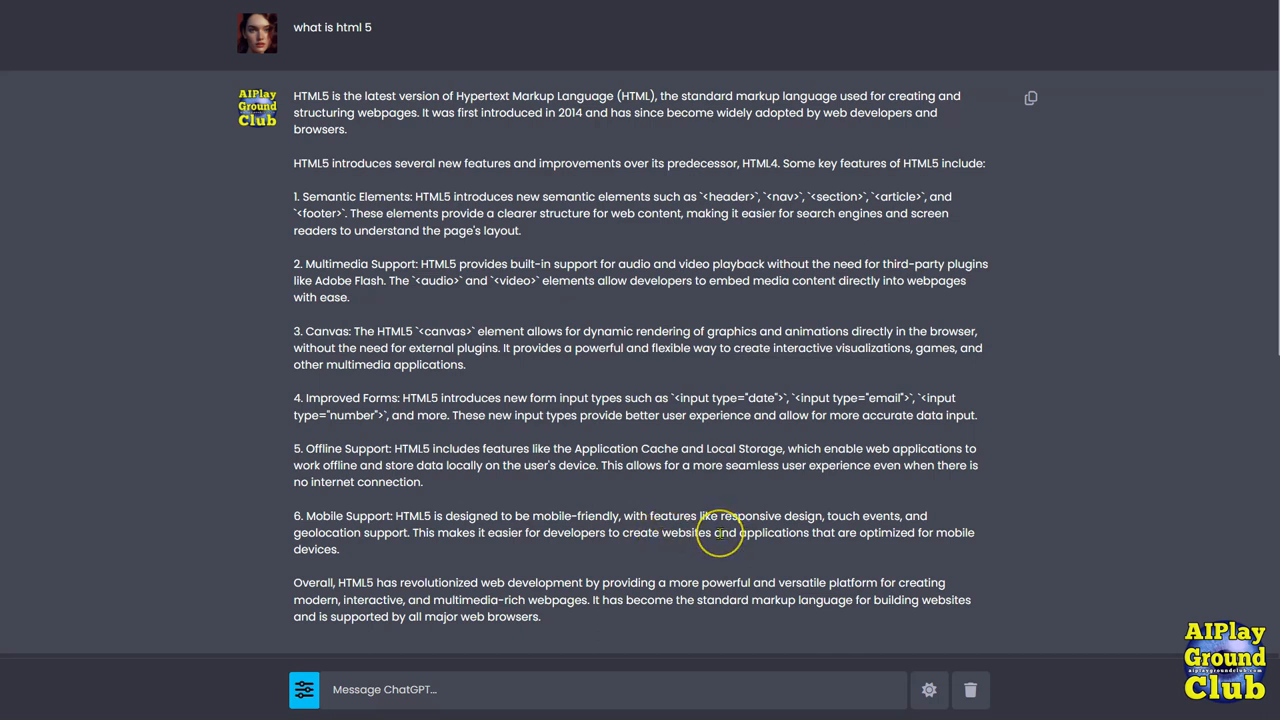
mouse_move(930, 580)
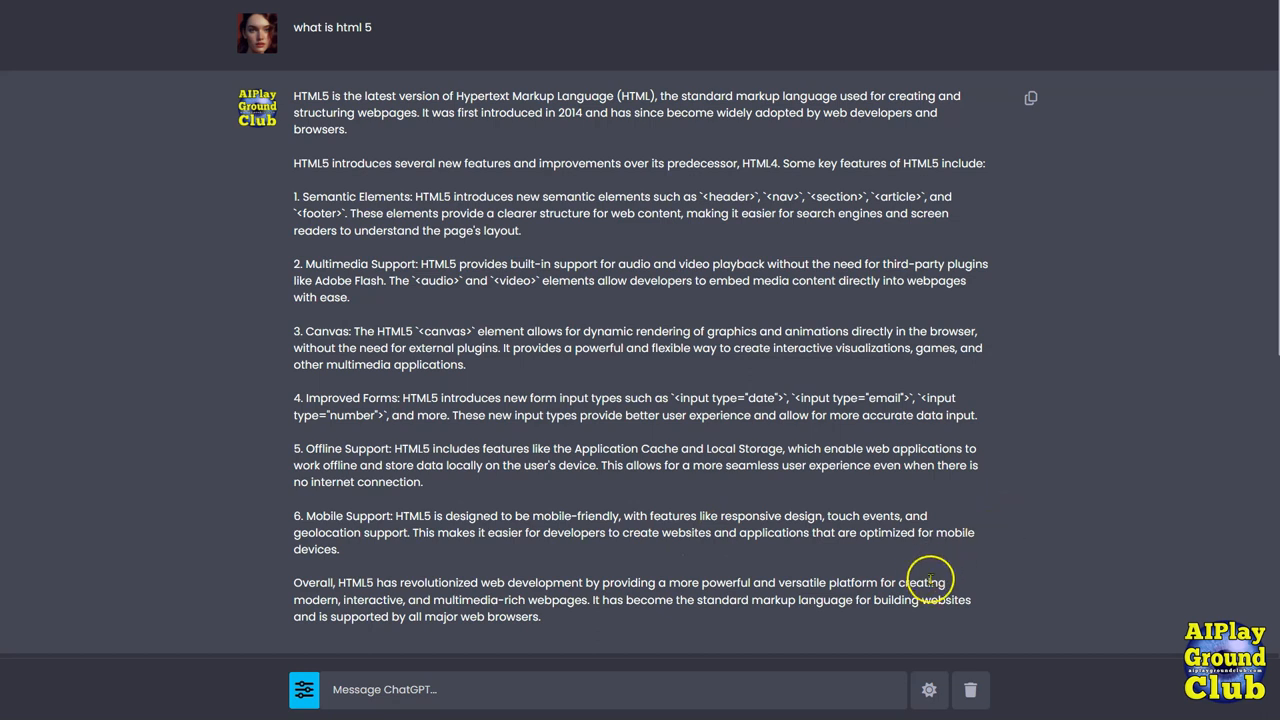
Delete all chats with the trash-can button and confirm with Yes.
left_click(969, 689)
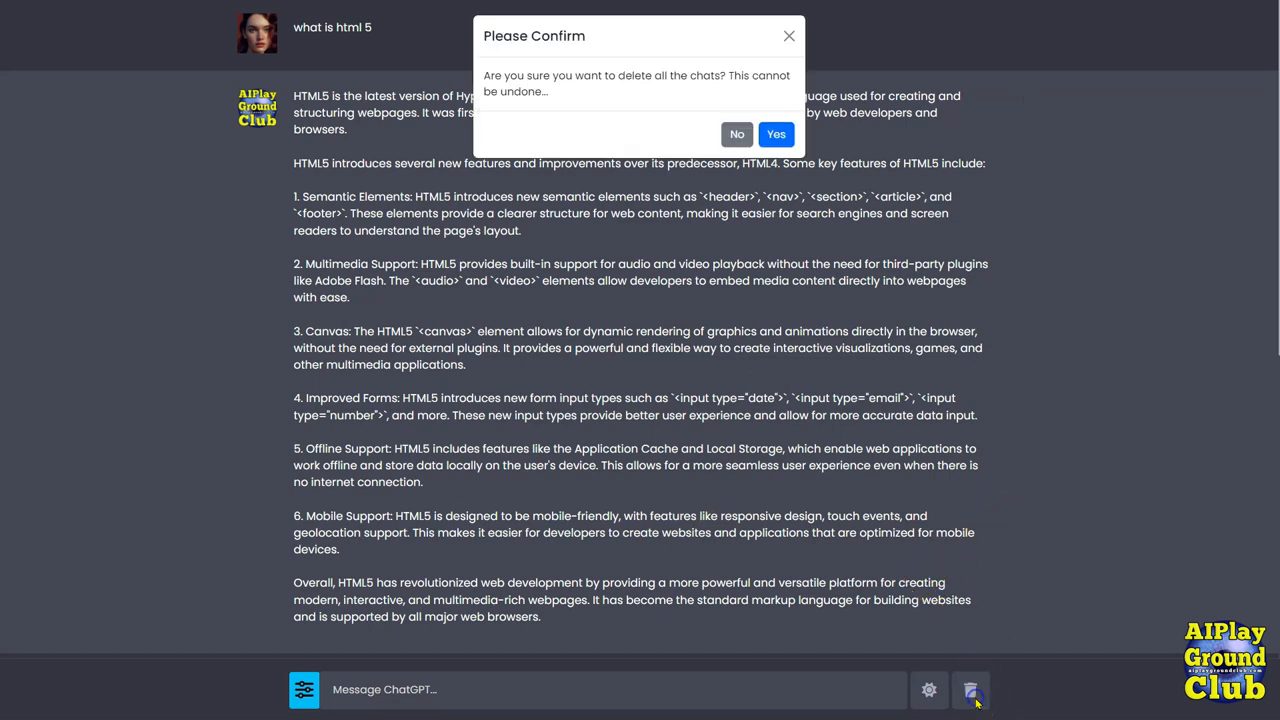
left_click(776, 134)
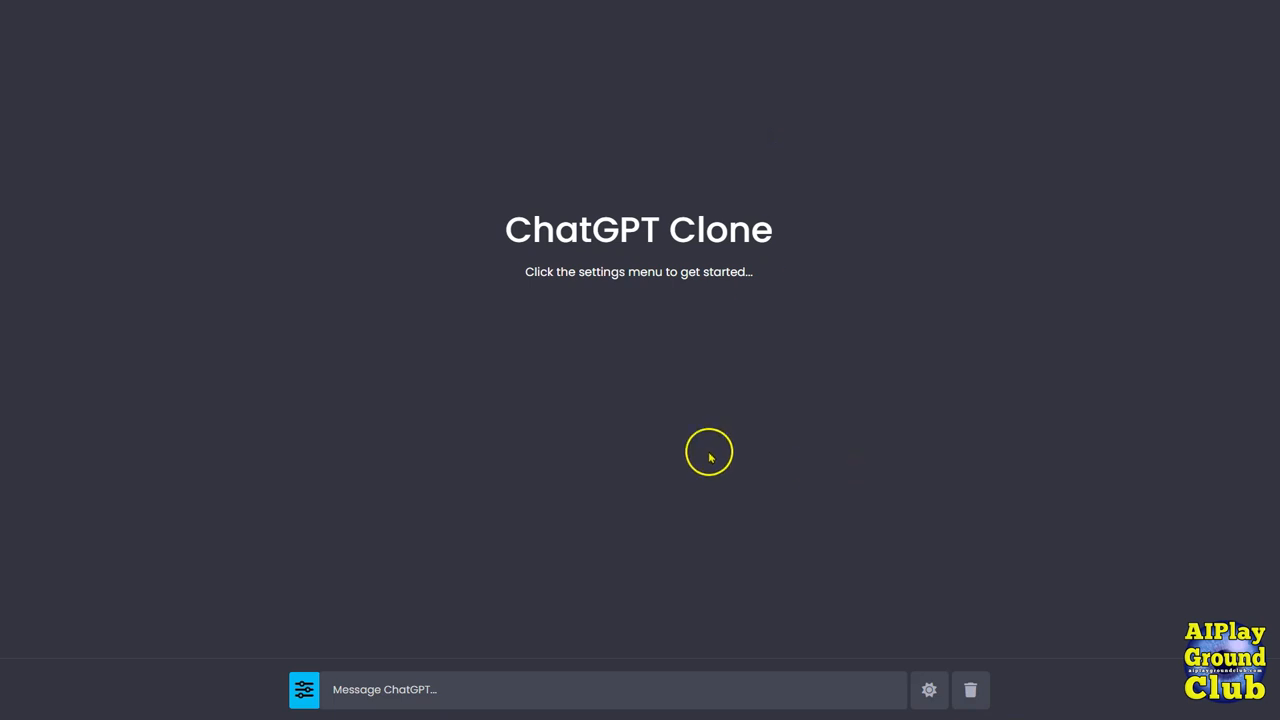
mouse_move(597, 445)
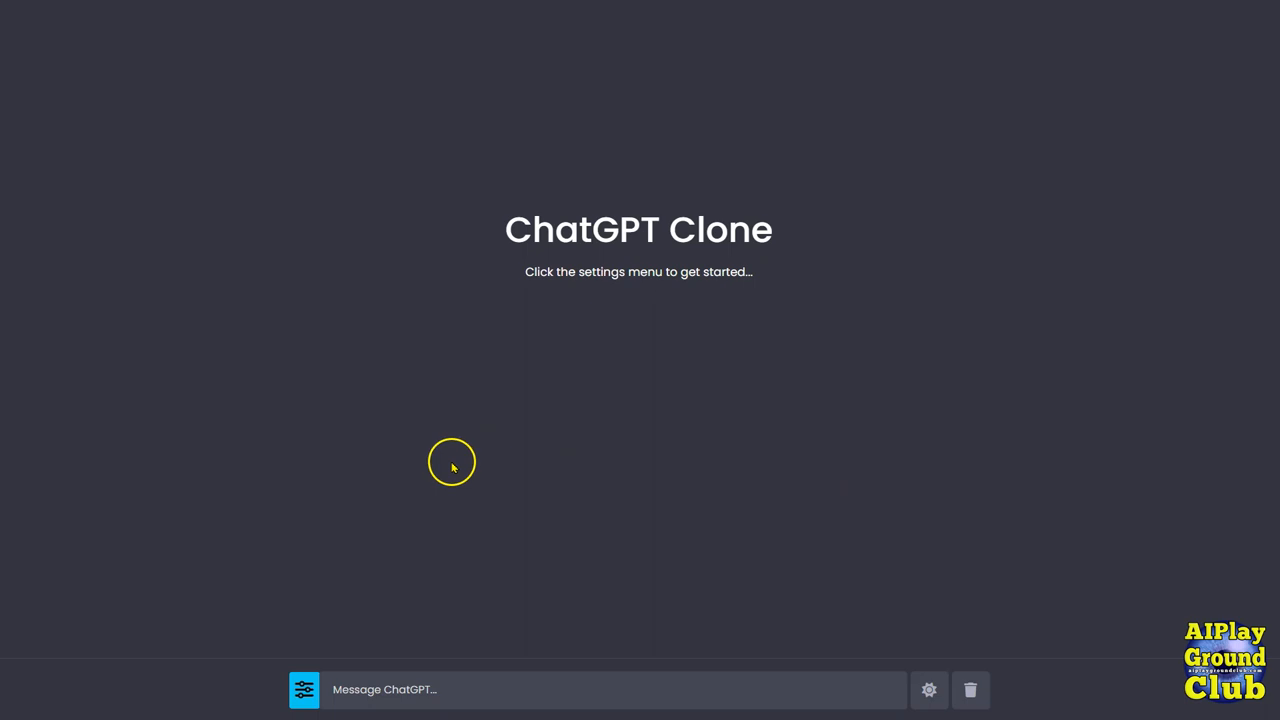
mouse_move(435, 437)
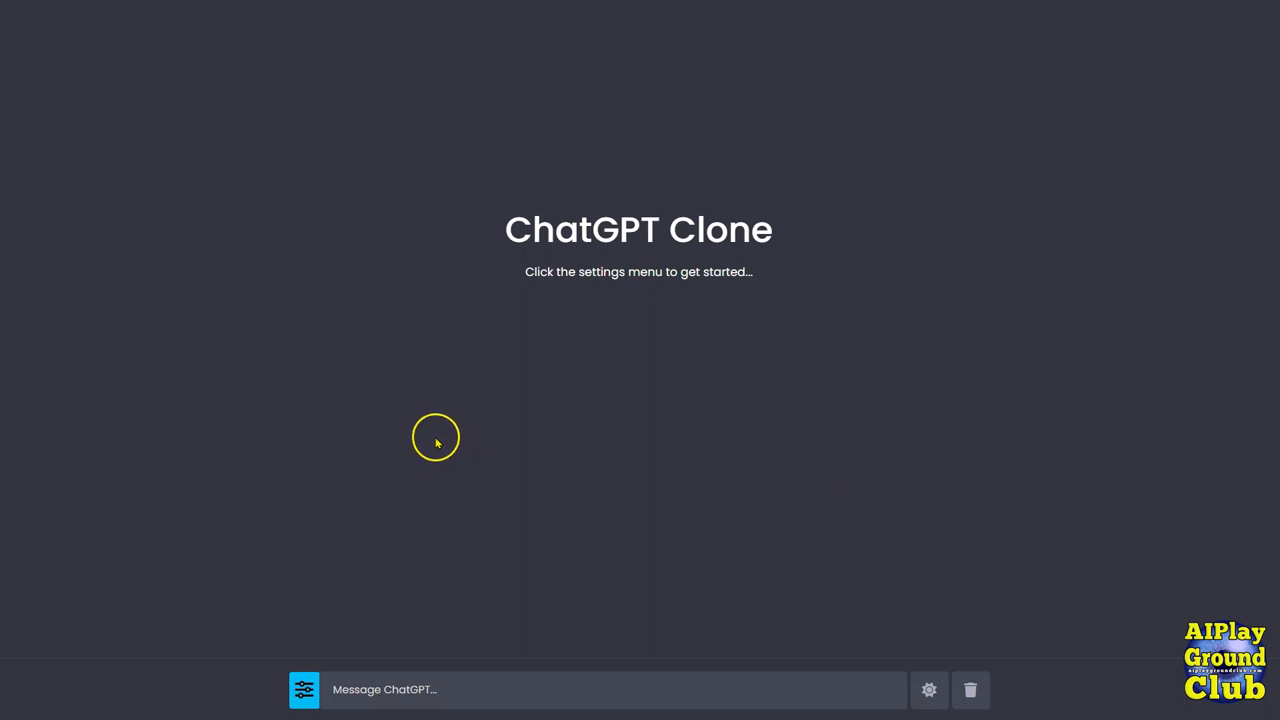